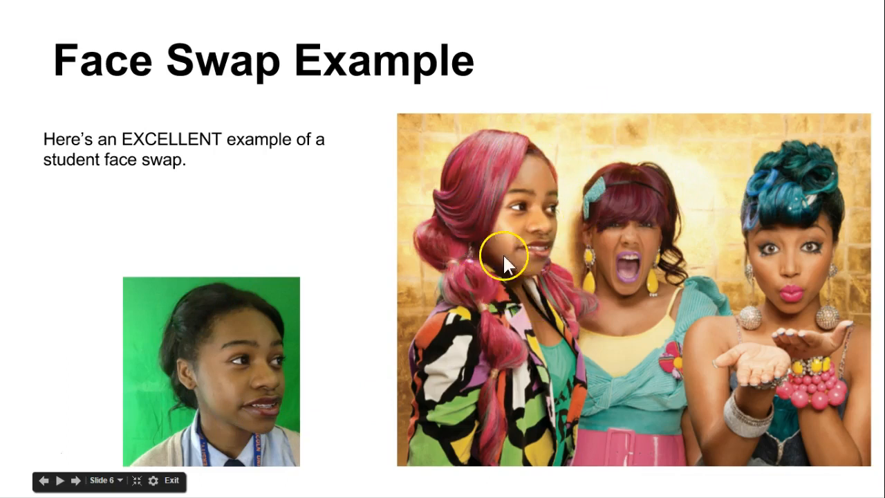
Advance the slideshow to slide 7, the face swap video tutorial slide.
left_click(77, 480)
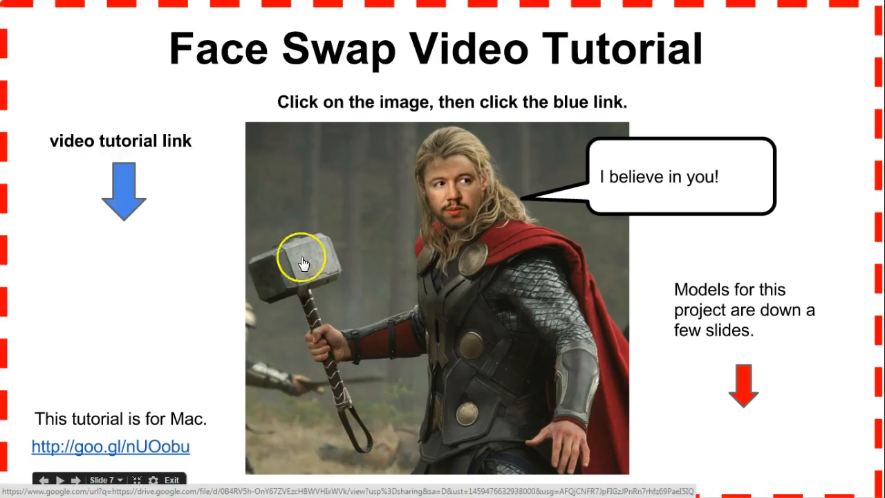
mouse_move(467, 149)
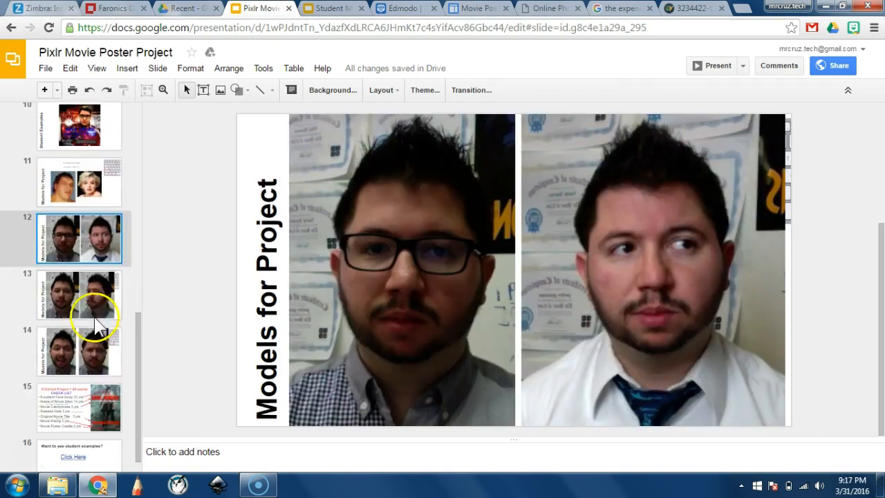
mouse_move(528, 68)
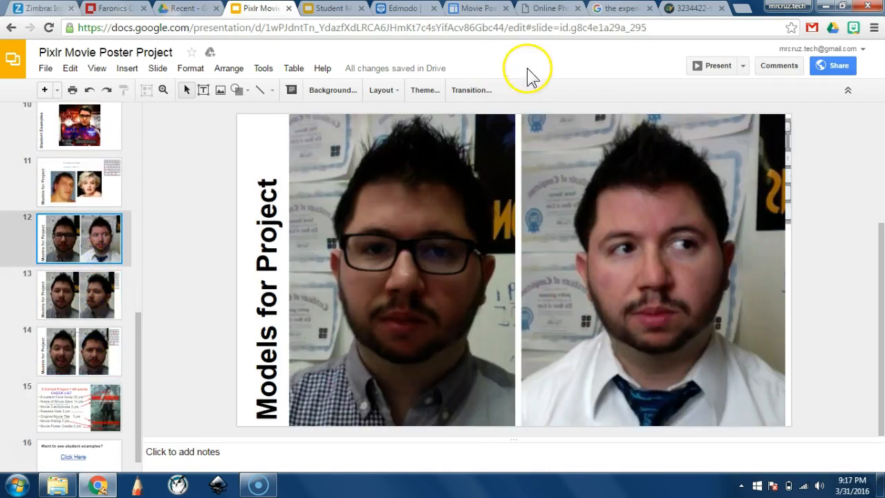
Look over the lesson page, the photo editor tab and the Expendables image results.
left_click(474, 7)
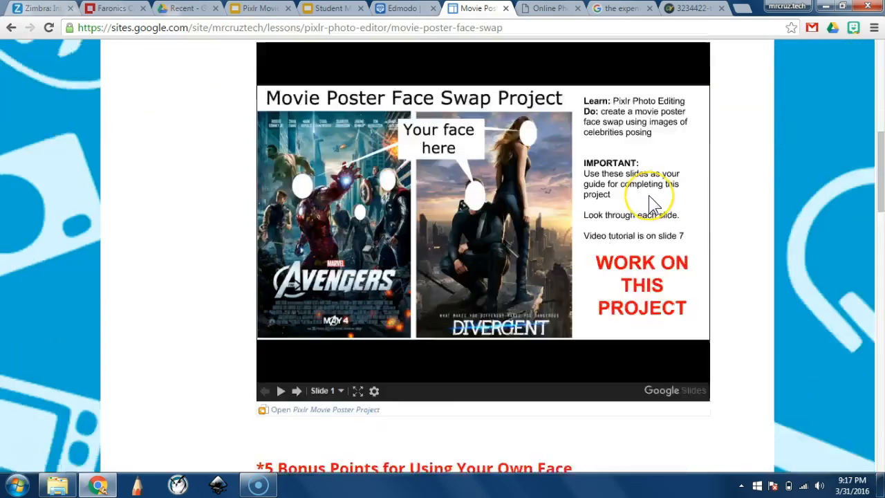
scroll("down", 3)
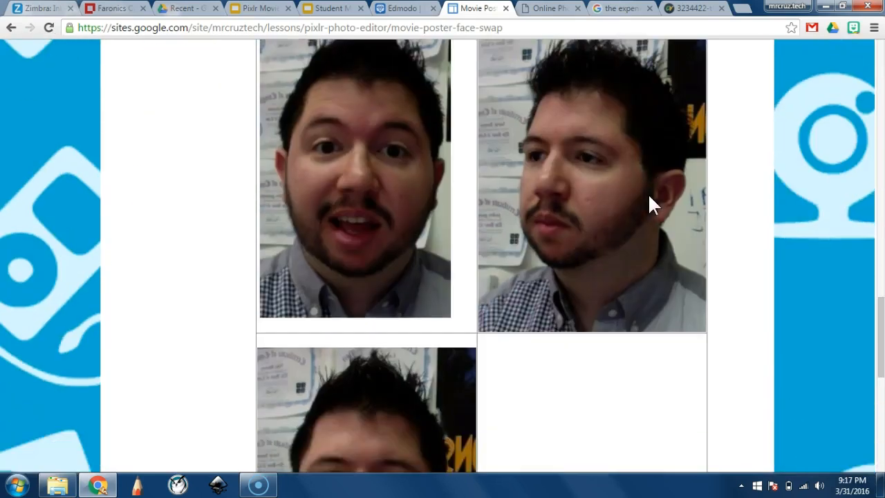
scroll("up", 3)
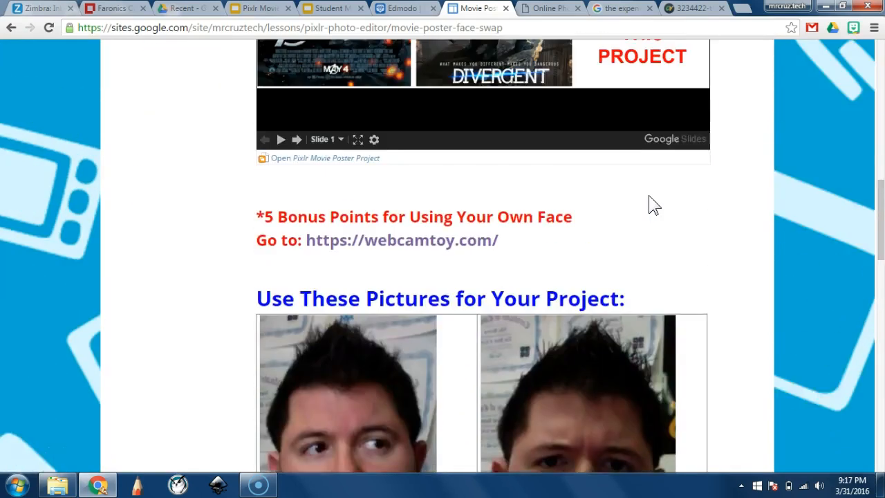
left_click(546, 7)
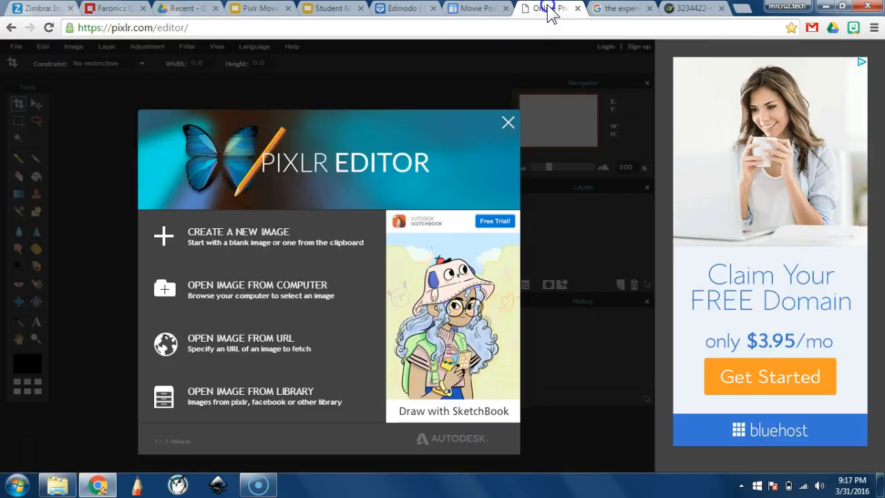
left_click(621, 7)
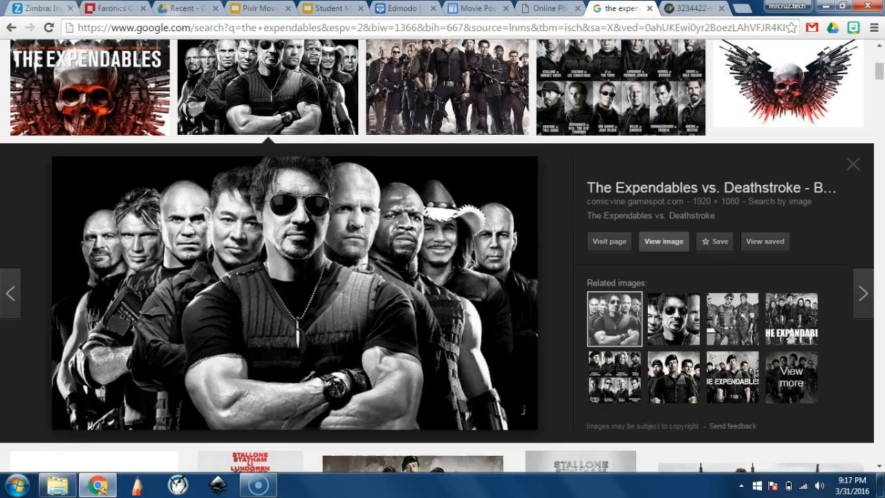
mouse_move(552, 8)
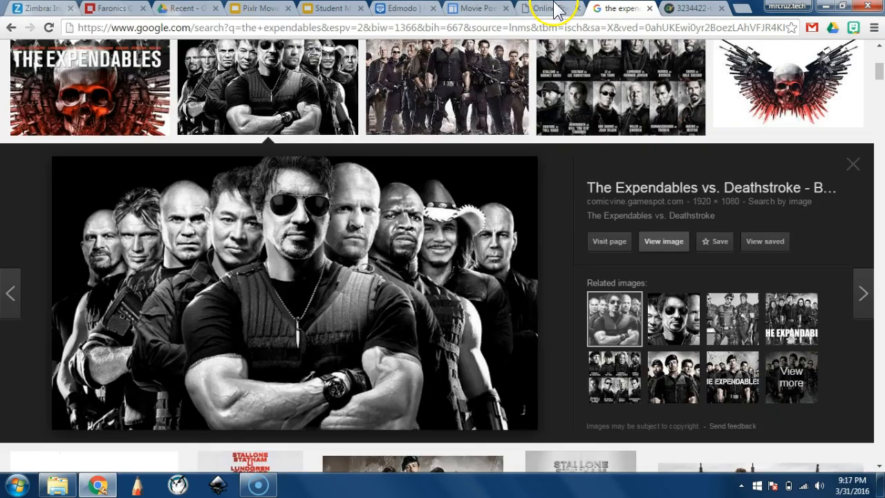
mouse_move(539, 107)
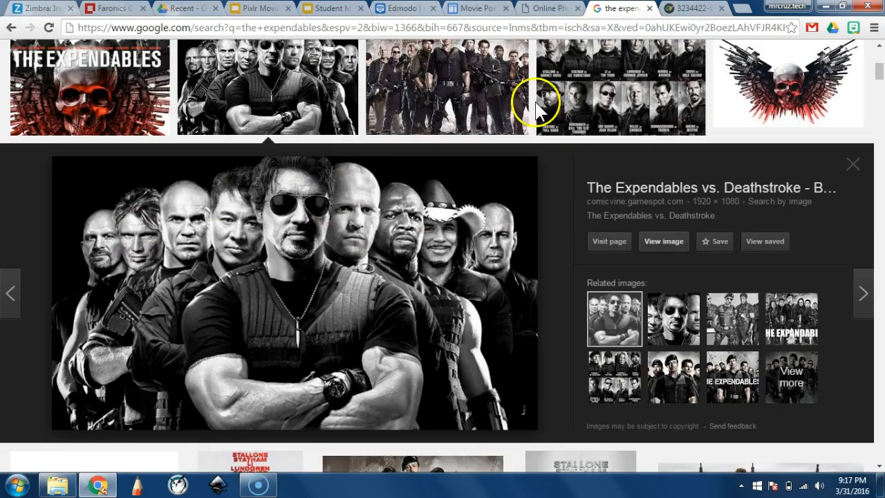
Copy the teacher's front-facing photo address and the full-size Expendables poster image.
left_click(473, 8)
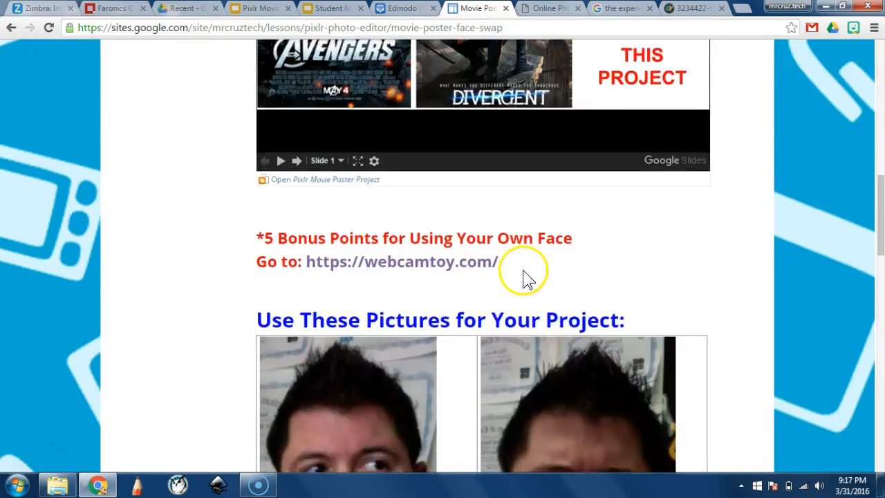
scroll("down", 3)
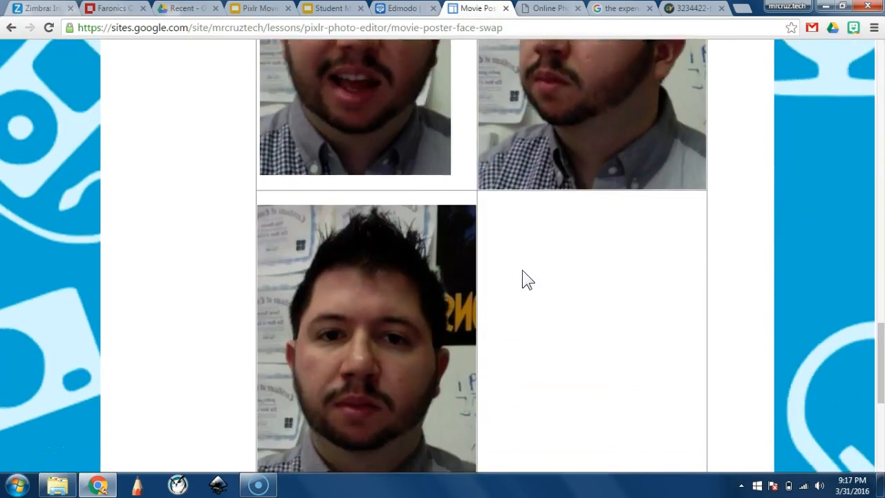
scroll("down", 3)
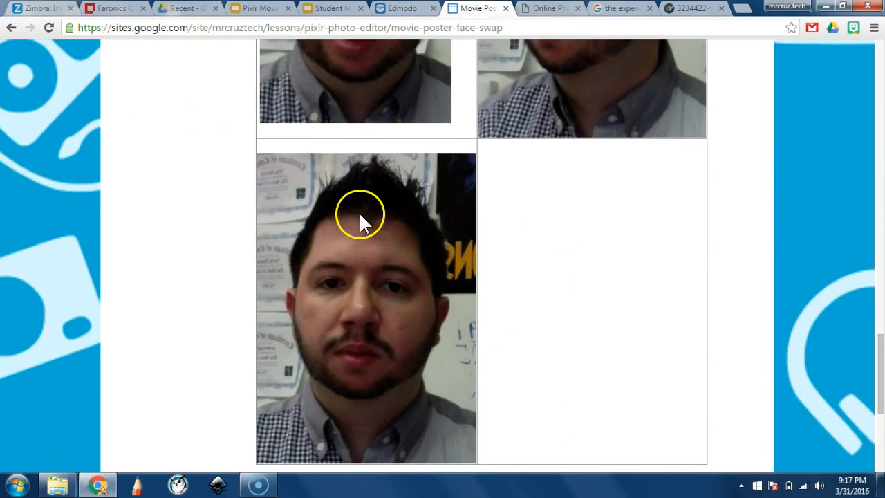
right_click(360, 221)
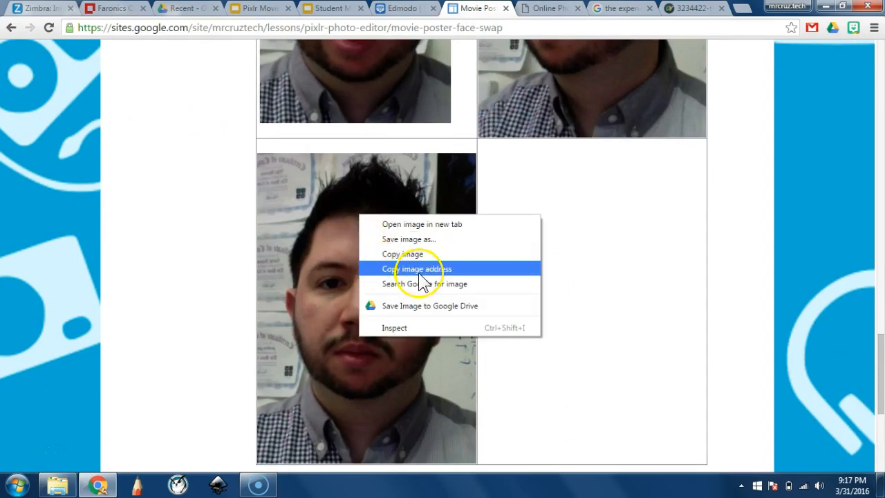
left_click(417, 268)
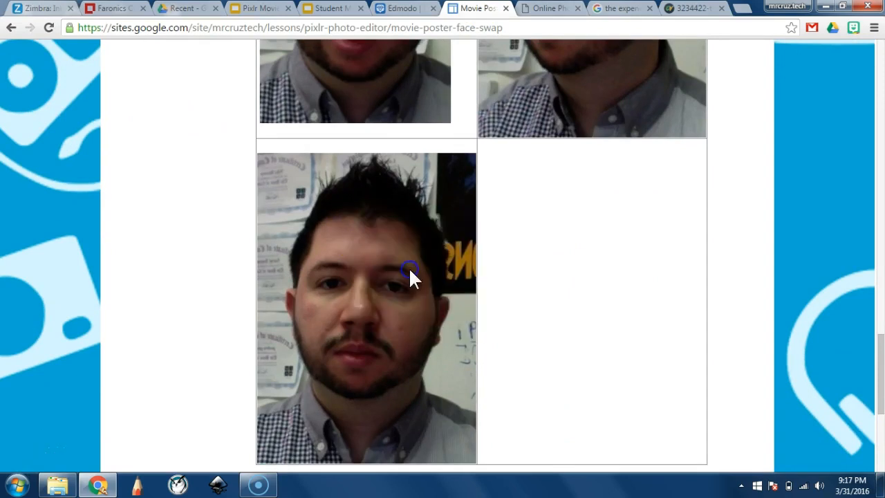
mouse_move(510, 131)
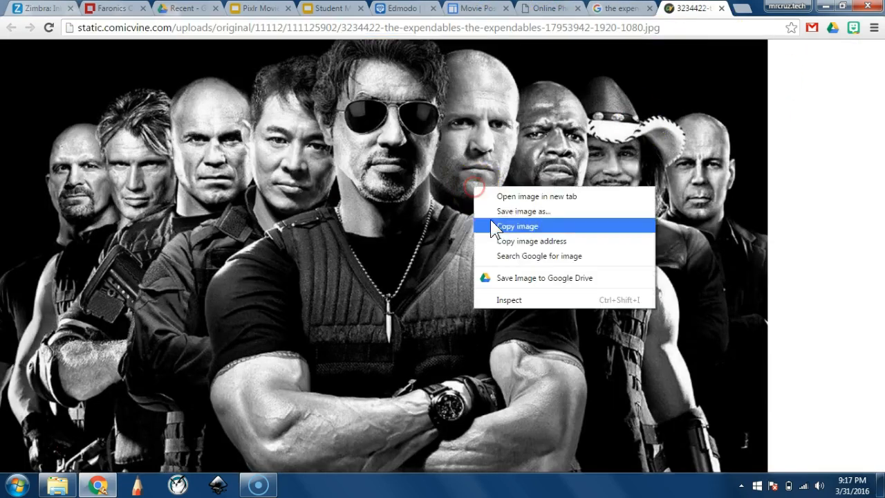
left_click(516, 226)
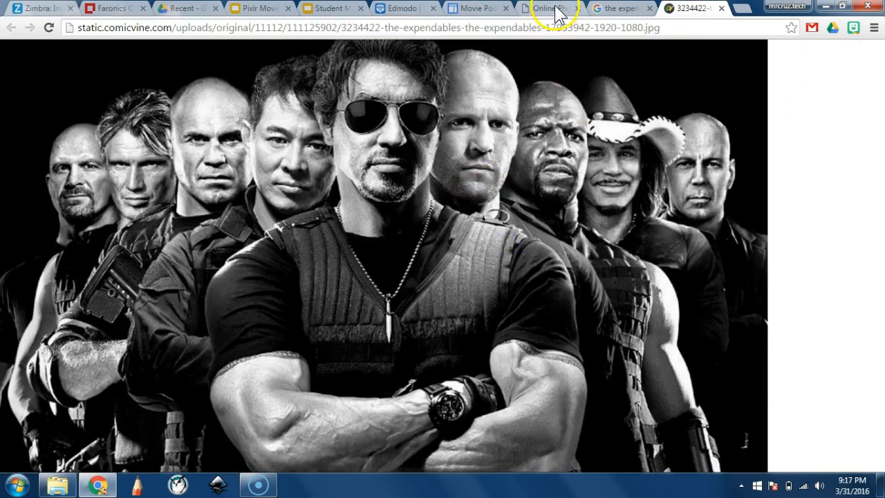
left_click(546, 8)
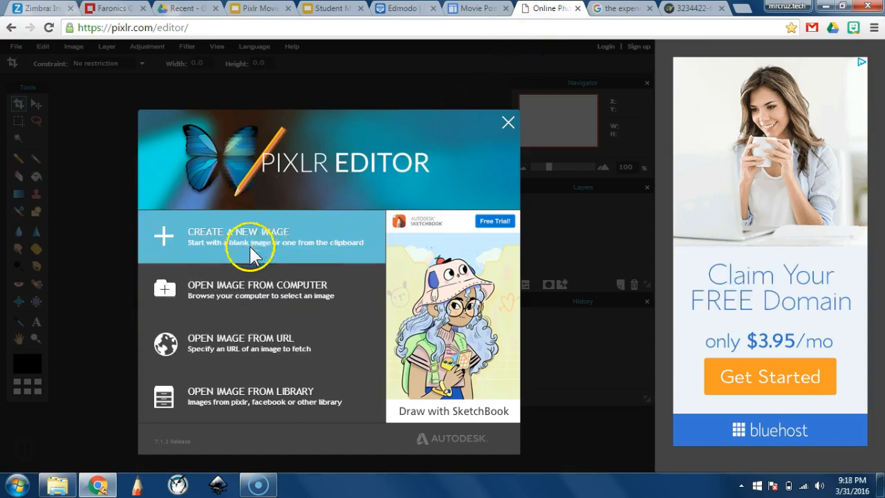
mouse_move(377, 263)
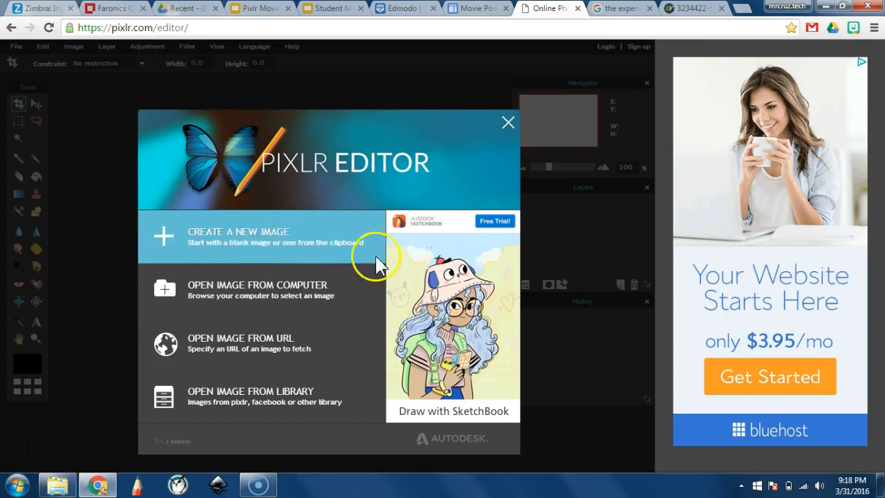
Open the Expendables poster from its URL and unlock the Background into Layer 0.
left_click(241, 338)
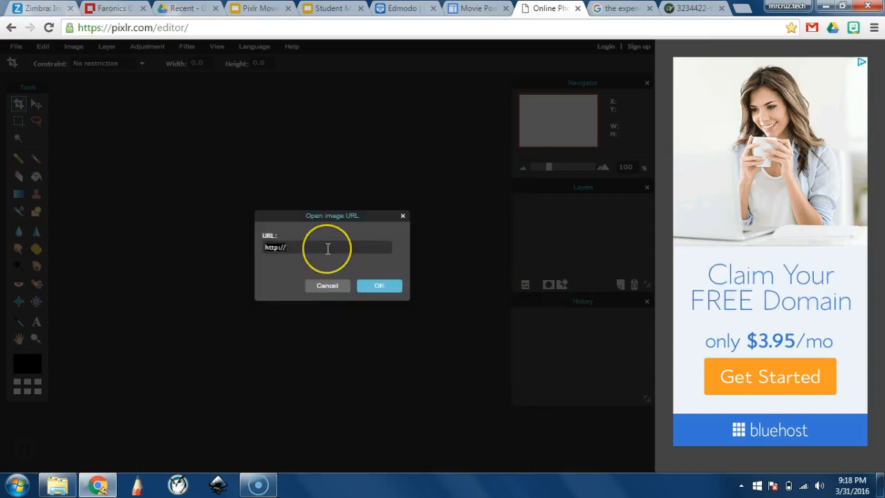
left_click(378, 285)
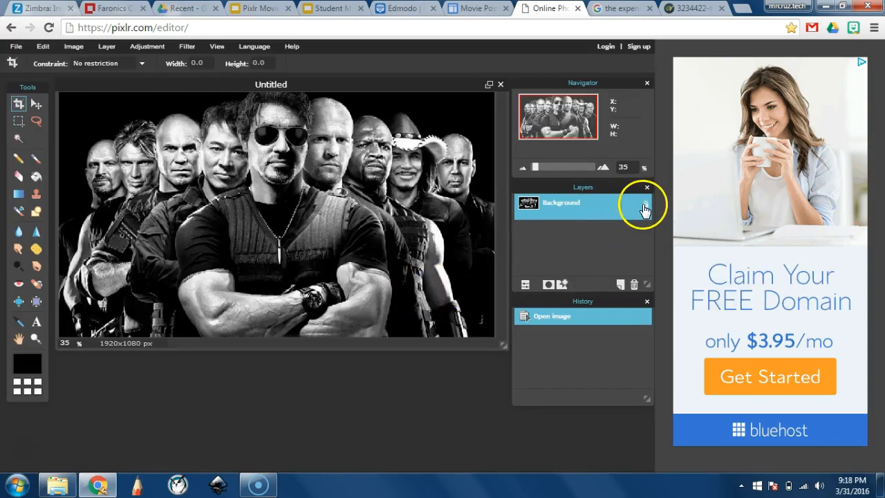
double_click(562, 202)
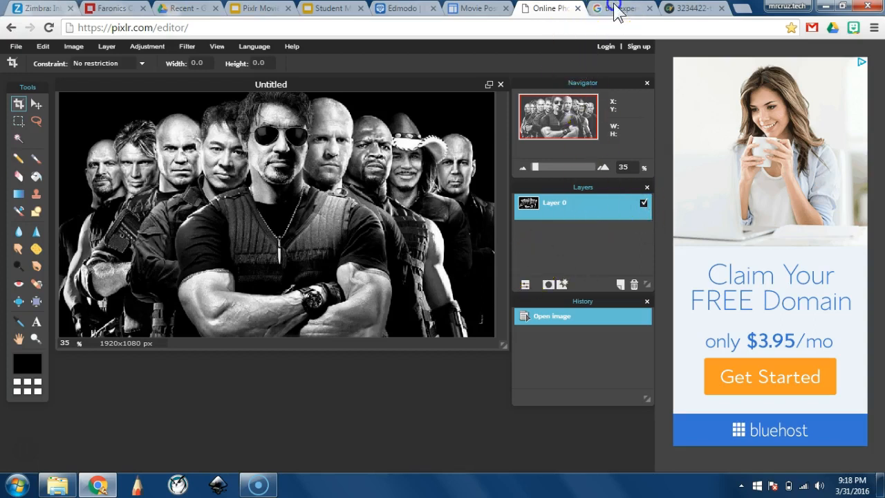
Copy the teacher's front-facing photo from the lesson page for pasting into Pixlr.
left_click(473, 7)
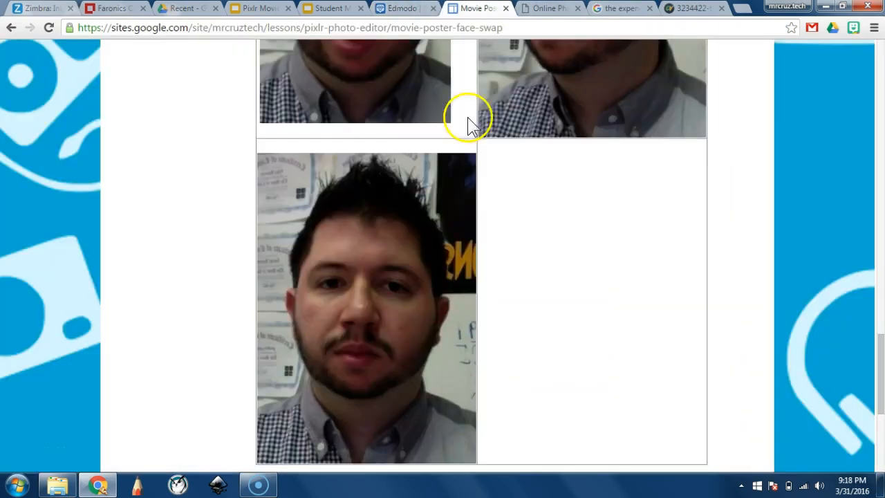
right_click(366, 308)
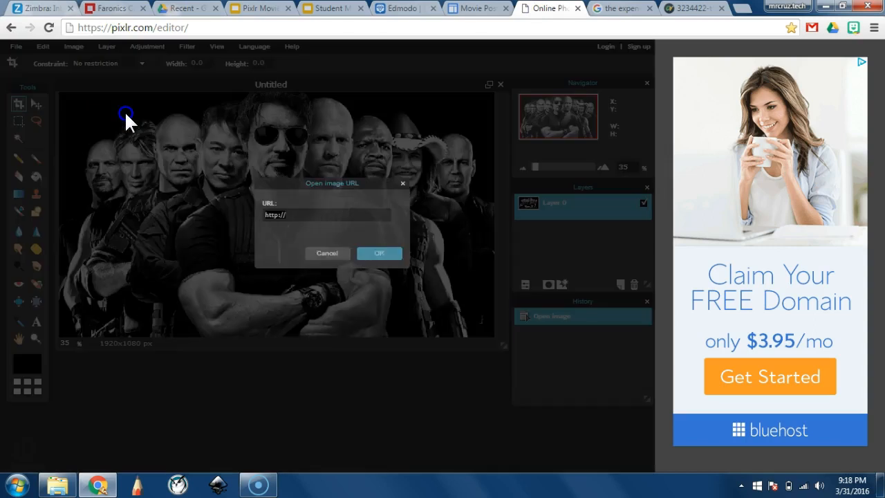
left_click(379, 252)
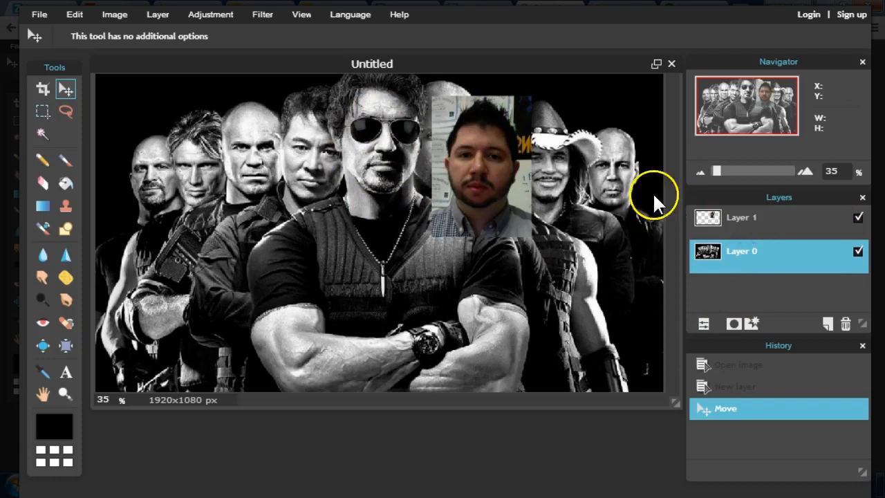
Shift the face layer slightly down and crop the canvas to the 1429×811 poster.
left_click(74, 14)
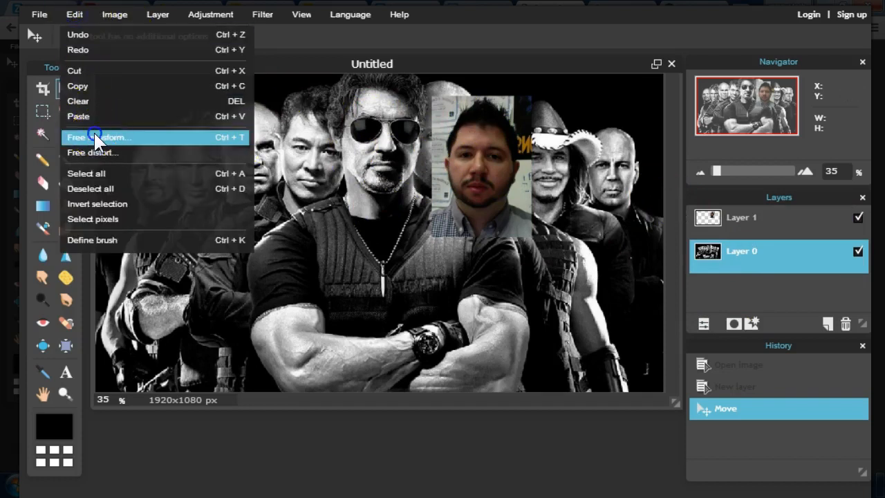
left_click(96, 137)
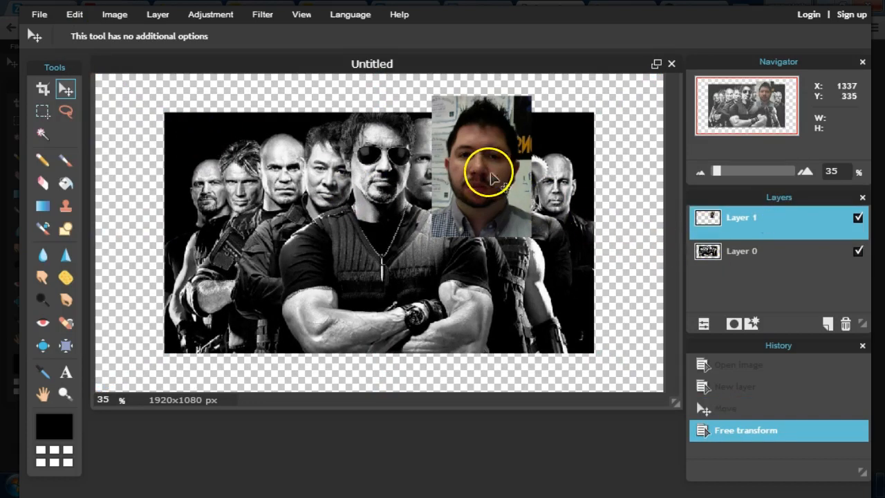
left_click_drag(487, 171, 494, 197)
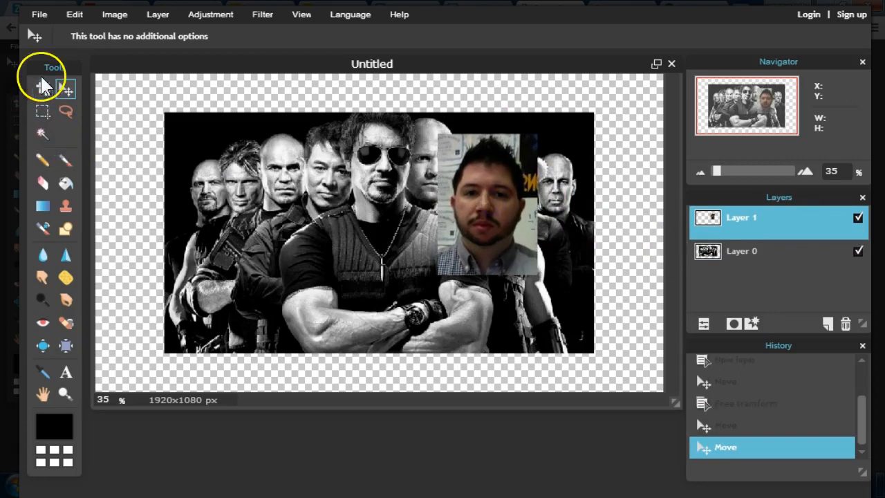
left_click(42, 88)
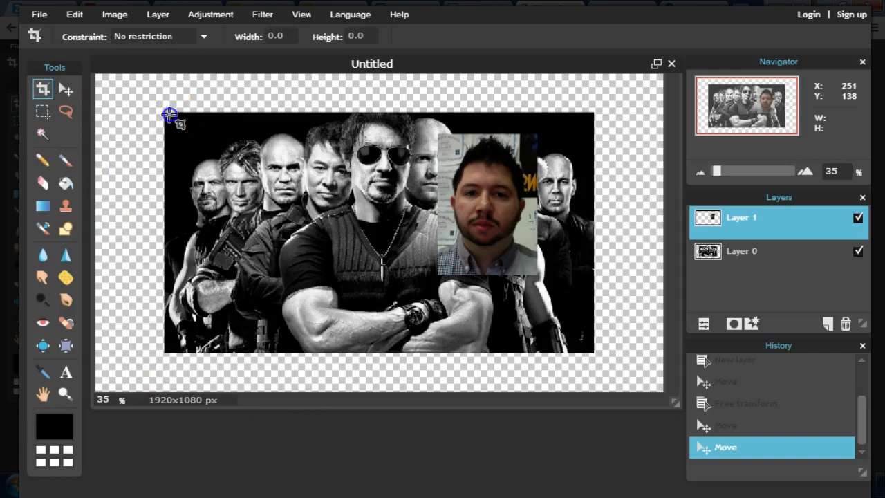
left_click_drag(170, 114, 591, 354)
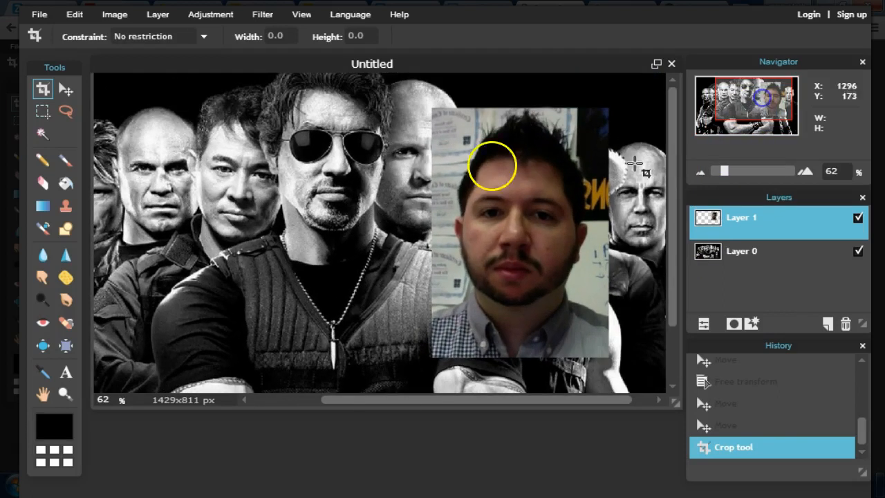
Drag the face photo across the cropped poster, trying it over different actors.
left_click(65, 88)
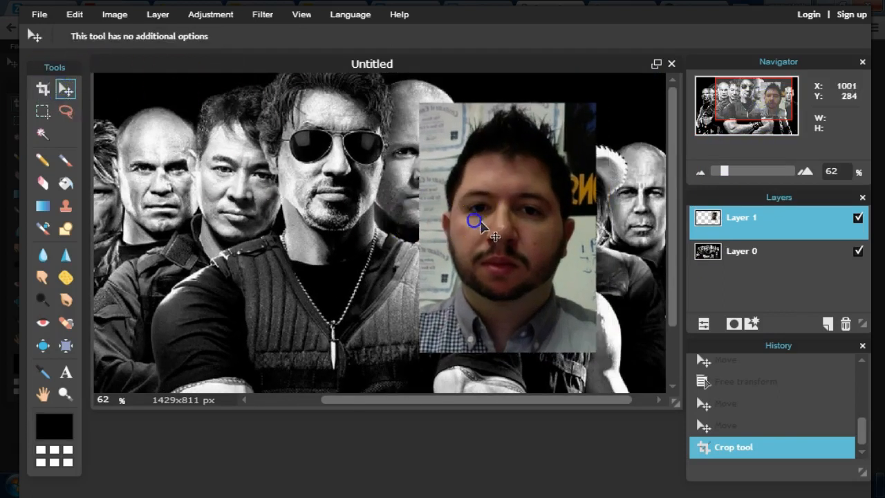
left_click_drag(475, 220, 567, 200)
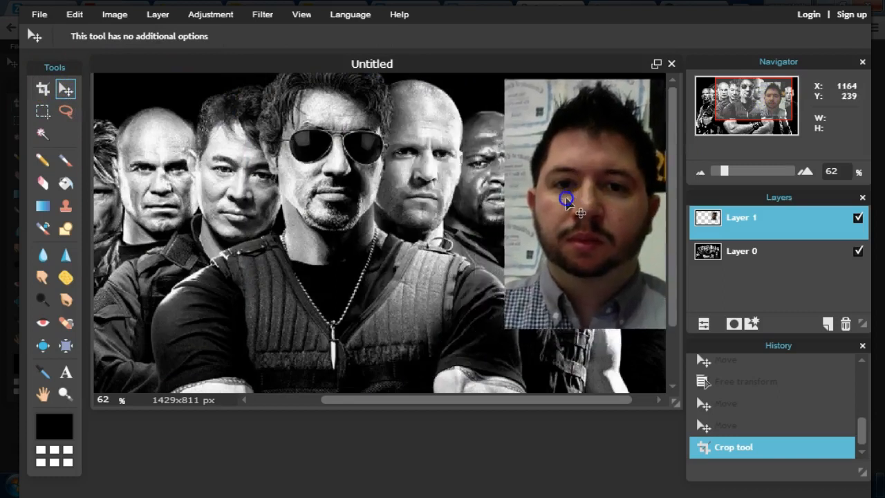
left_click_drag(566, 201, 137, 225)
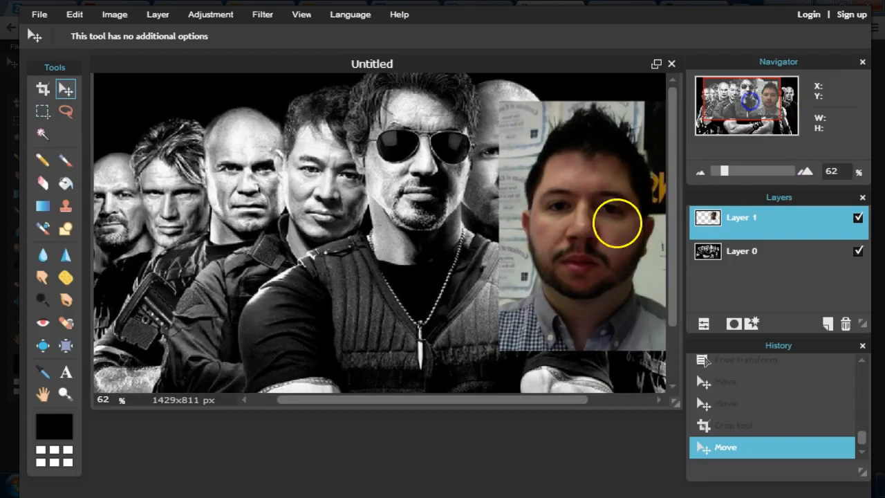
left_click_drag(616, 221, 245, 215)
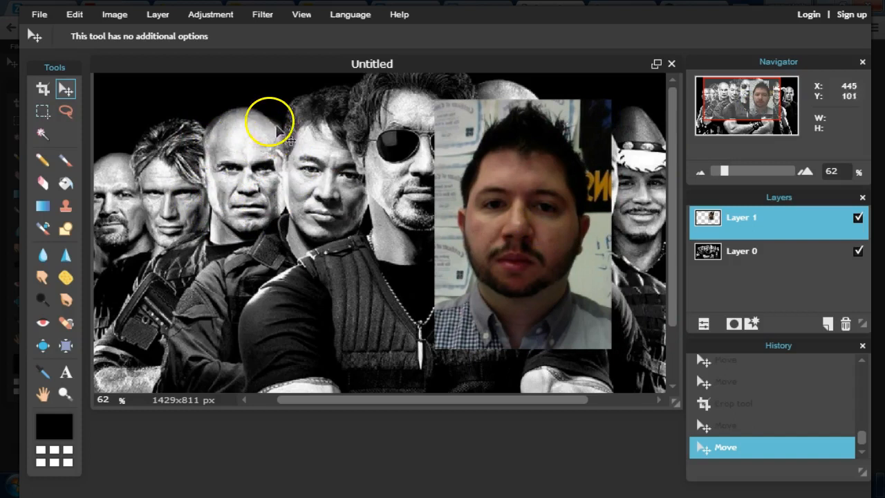
mouse_move(225, 125)
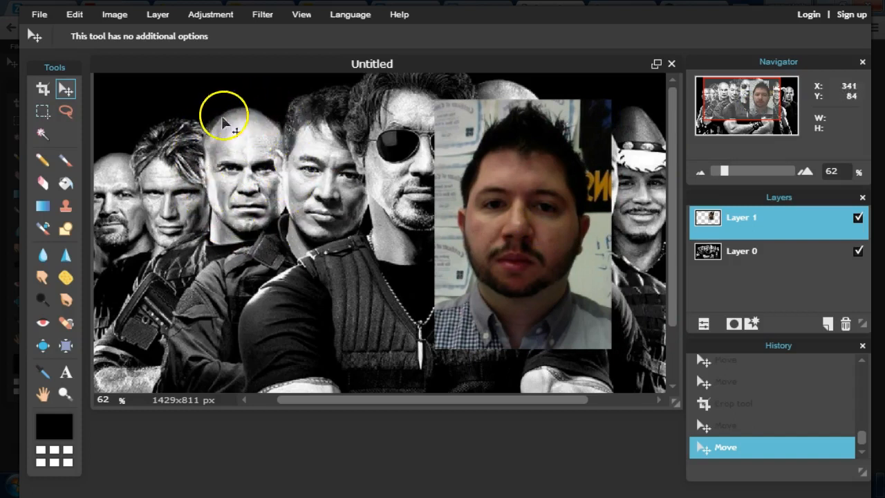
mouse_move(429, 205)
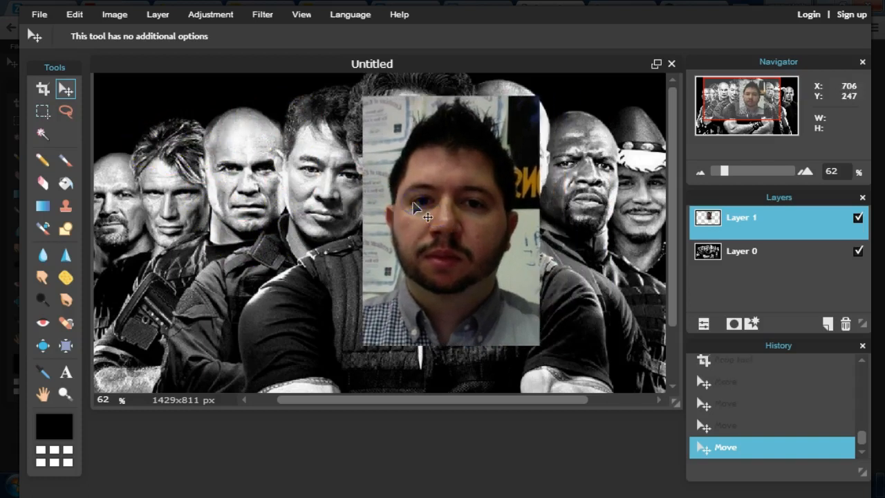
Select the Eraser and open its brush options to pick the soft 150 brush.
left_click(43, 183)
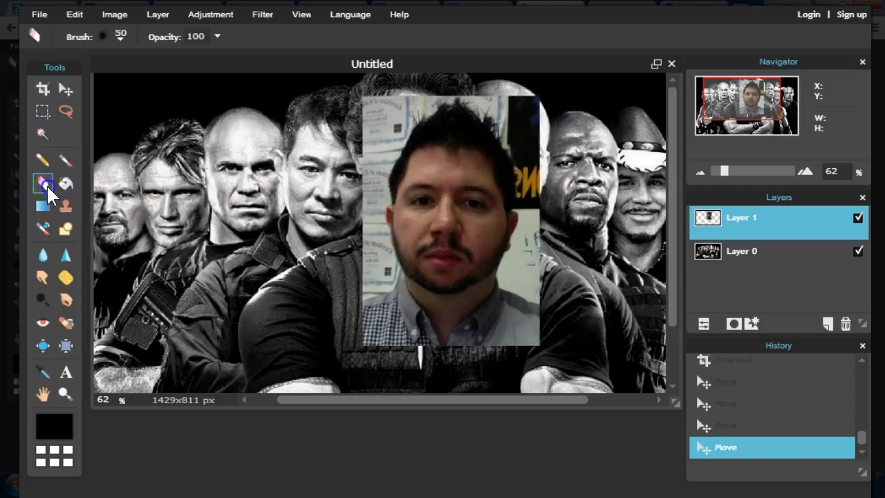
left_click(119, 36)
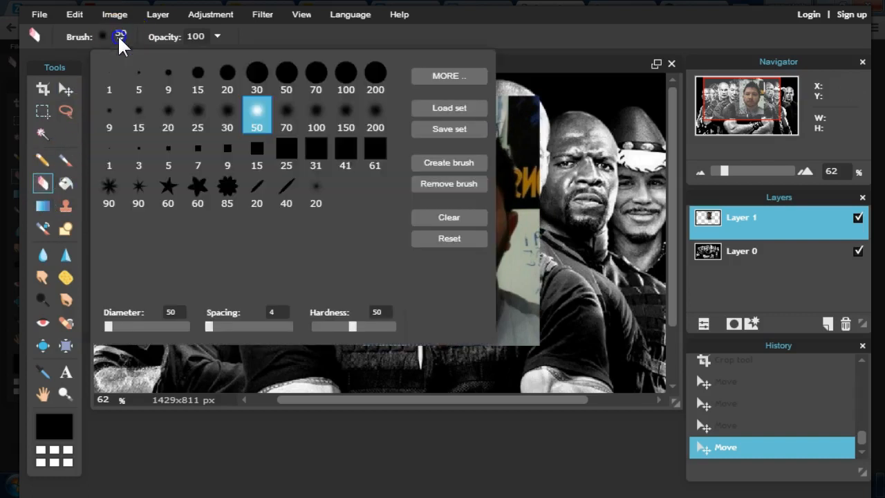
mouse_move(350, 110)
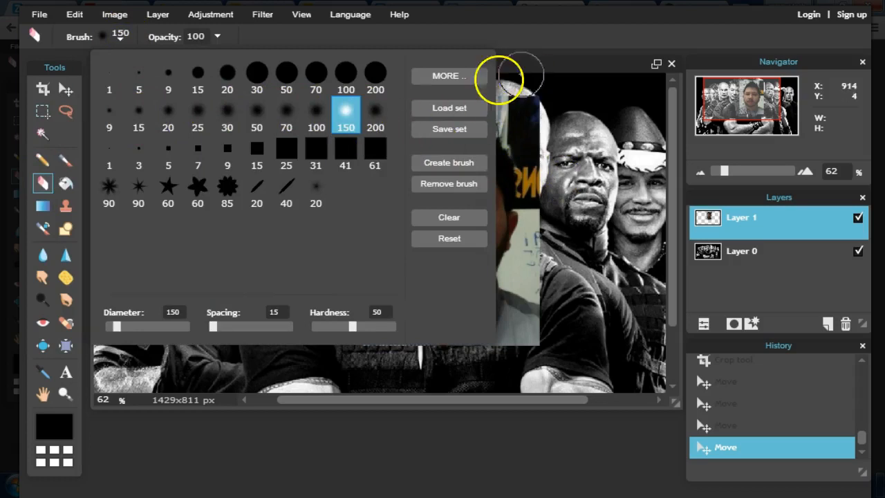
mouse_move(539, 69)
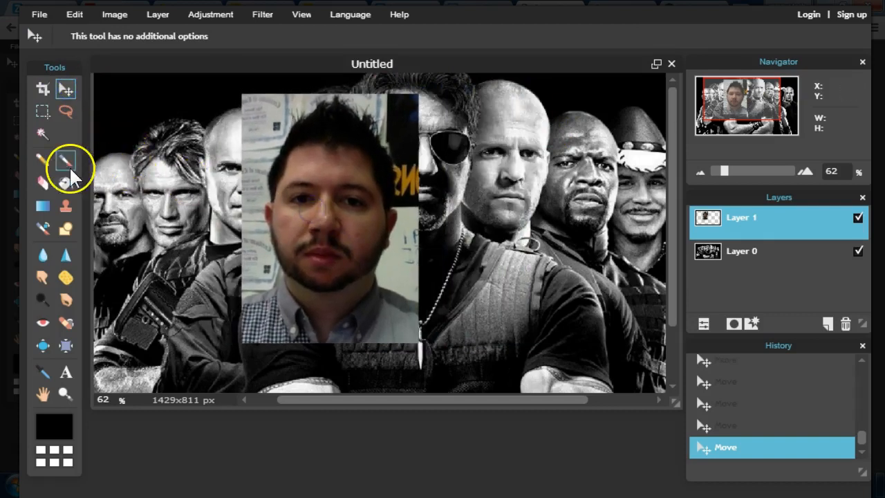
Erase the shirt and background around the teacher's face on Layer 1.
left_click(43, 183)
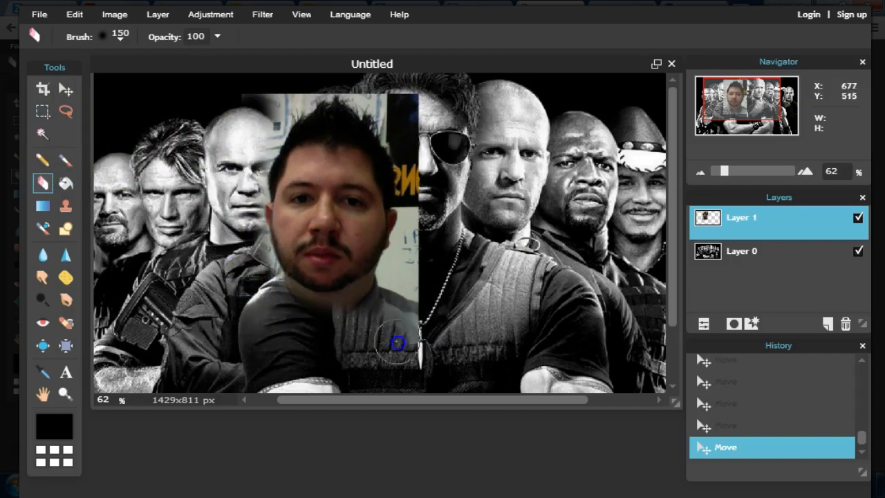
left_click_drag(396, 343, 401, 84)
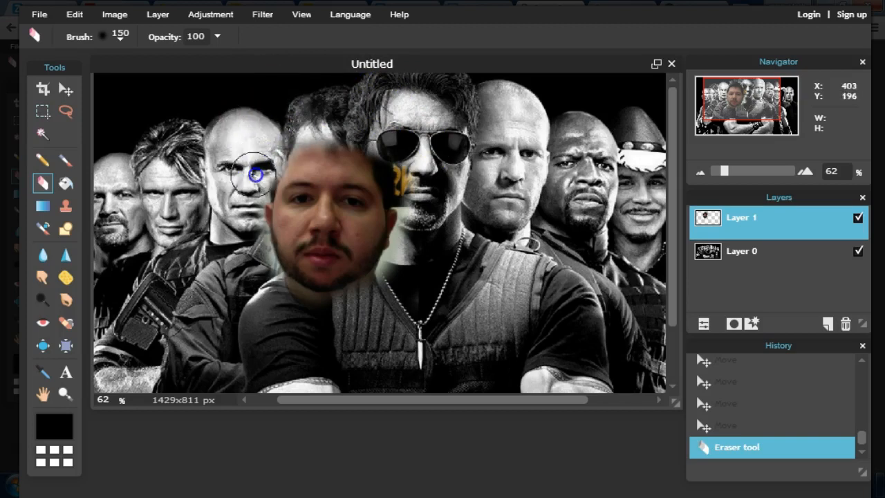
left_click_drag(256, 172, 373, 104)
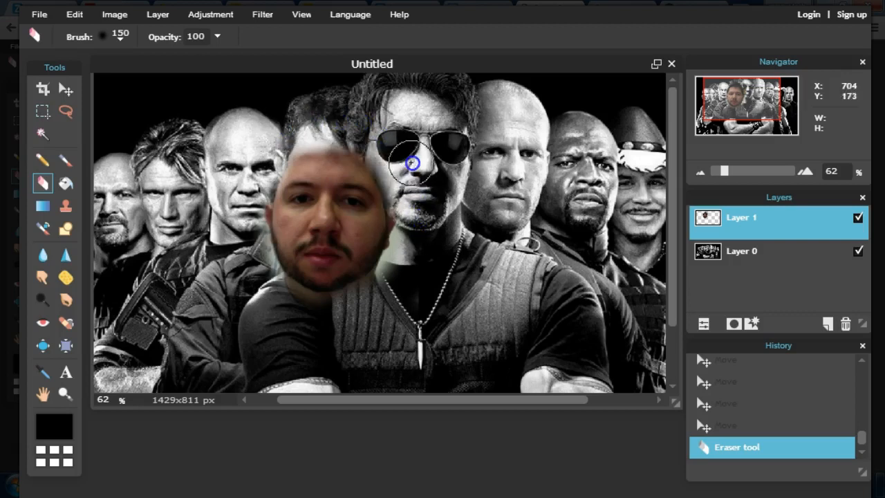
left_click_drag(411, 163, 413, 260)
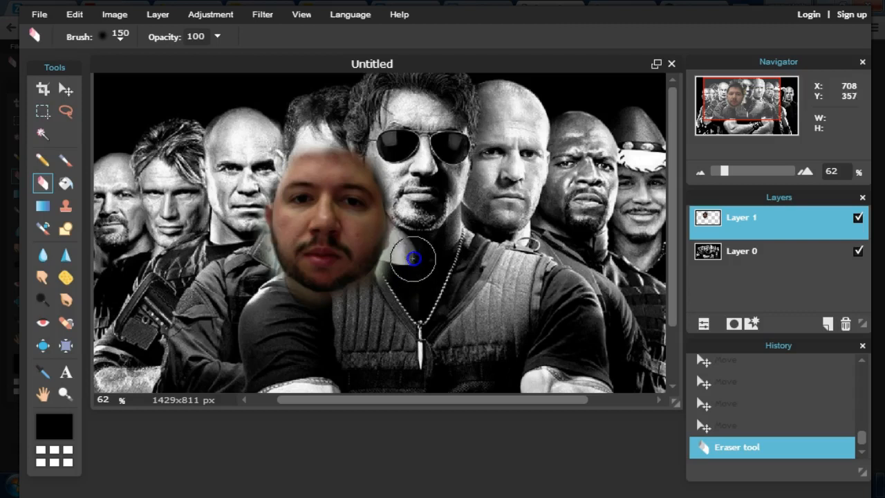
left_click_drag(413, 259, 247, 207)
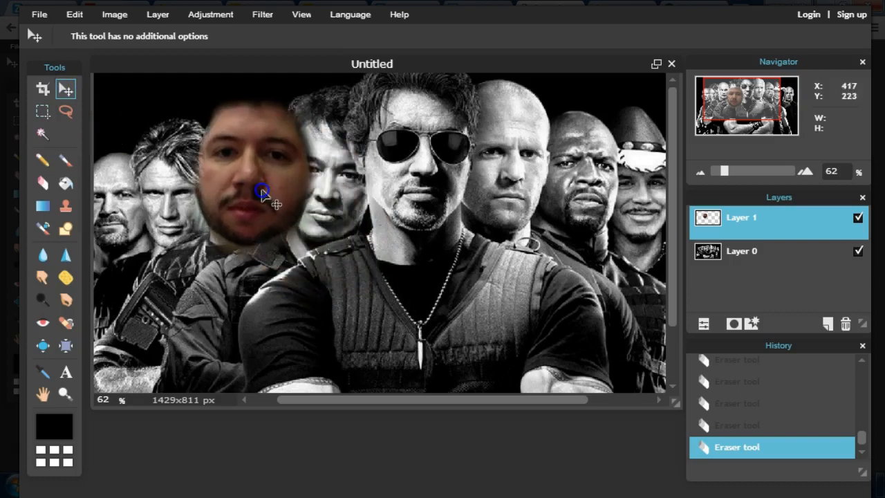
Free-transform the face smaller and fit it over the bald actor's head.
left_click(74, 14)
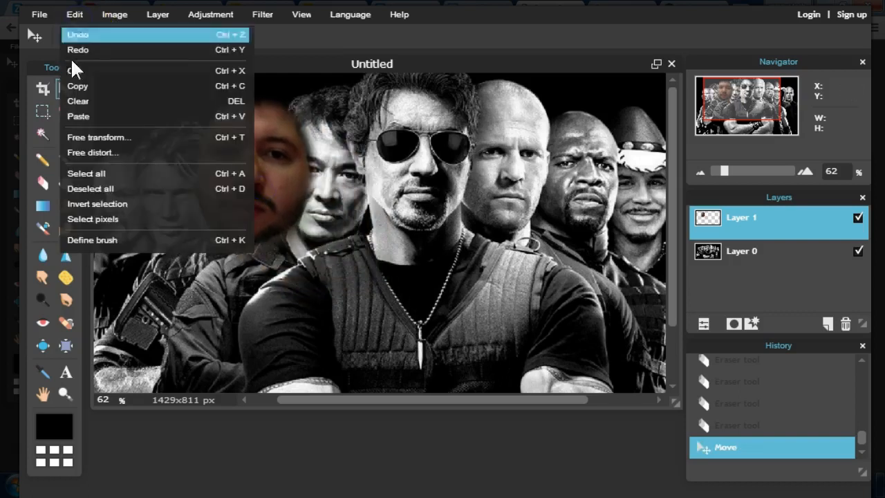
left_click(99, 137)
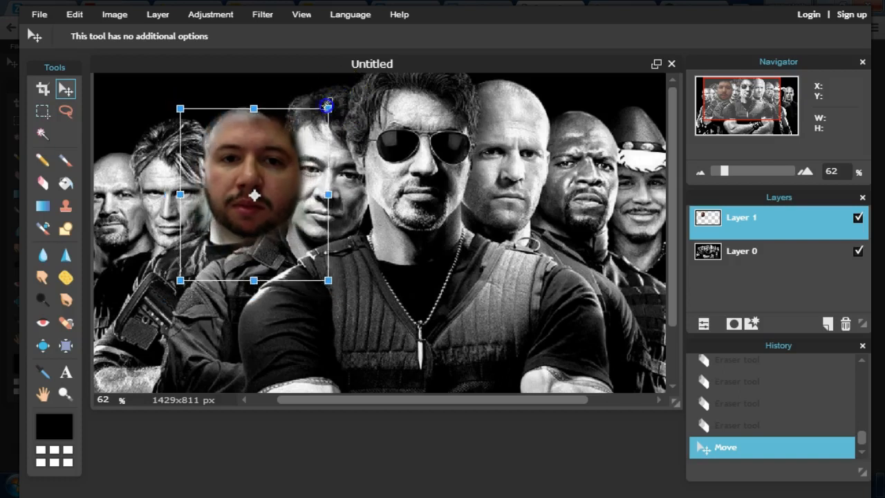
left_click_drag(253, 194, 292, 166)
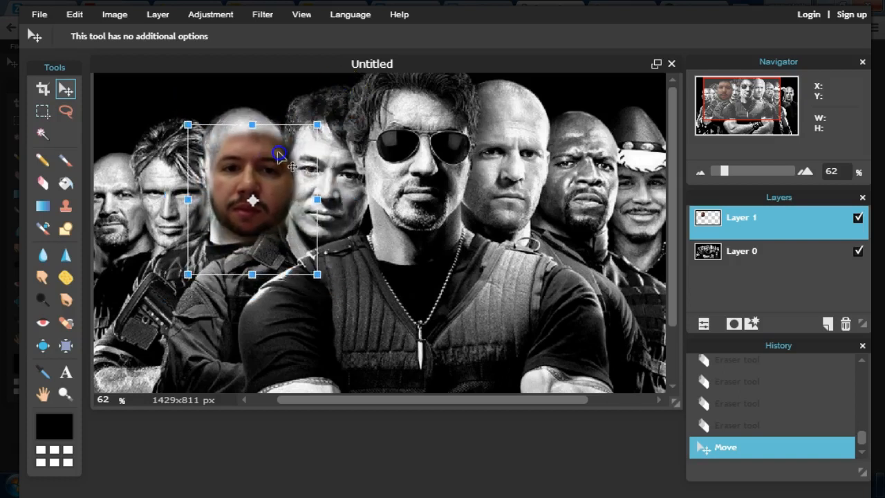
left_click_drag(280, 156, 304, 158)
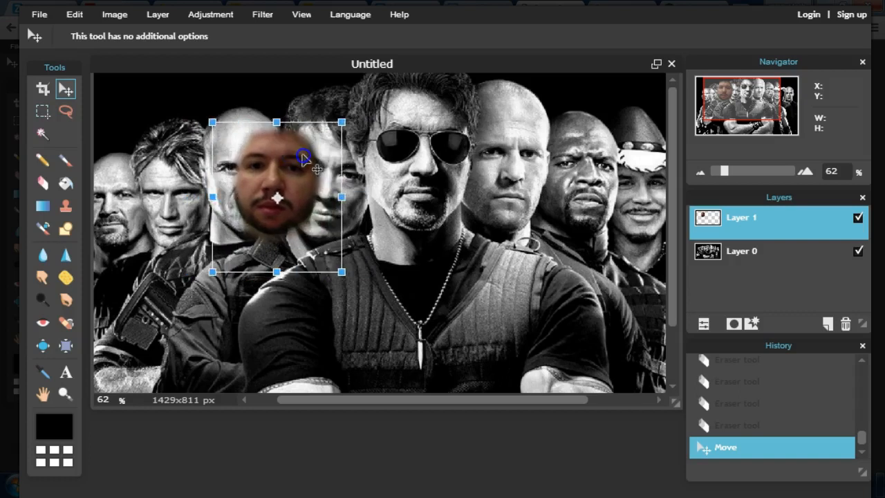
left_click_drag(304, 155, 367, 121)
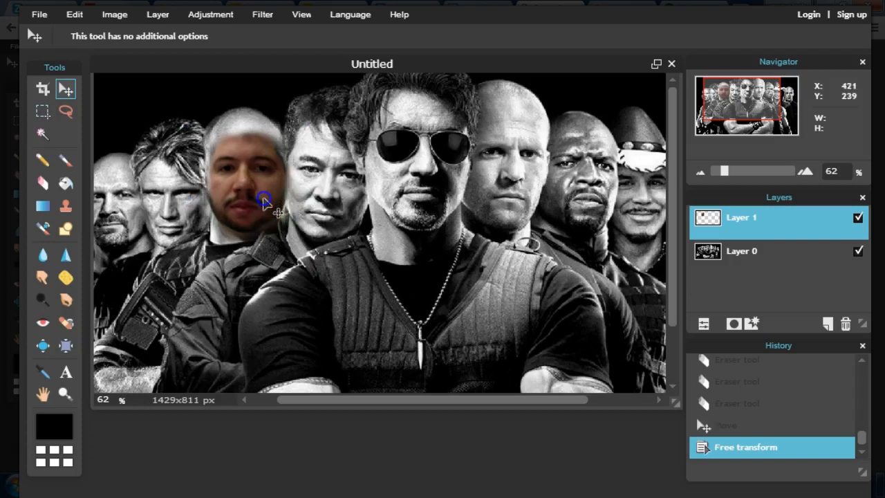
mouse_move(363, 204)
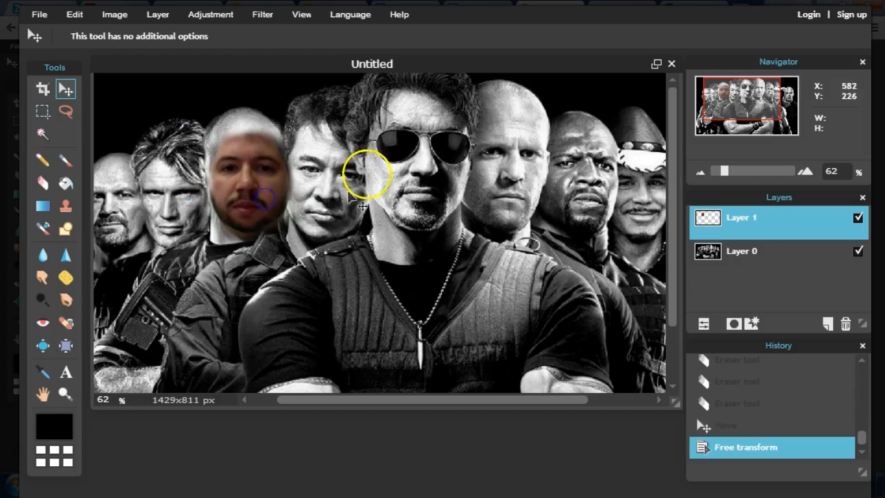
Apply Hue & Saturation to the face: saturation -100, lightness 20, hue 20.
left_click(210, 14)
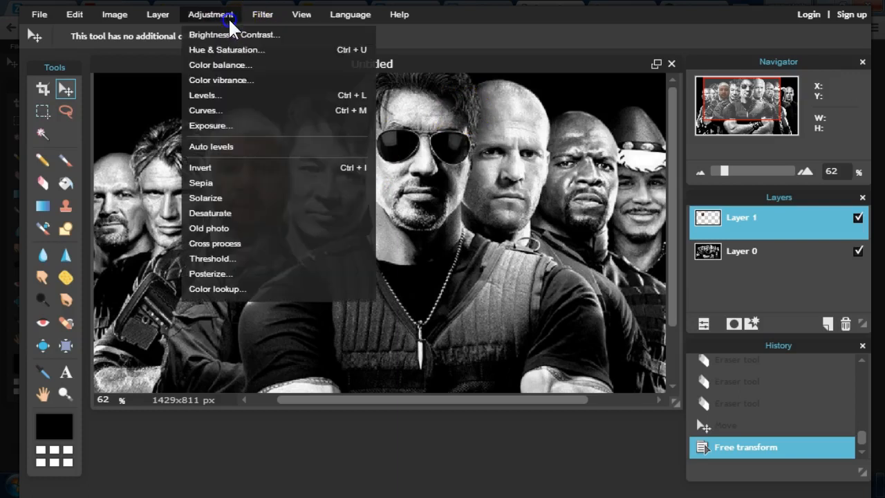
mouse_move(227, 49)
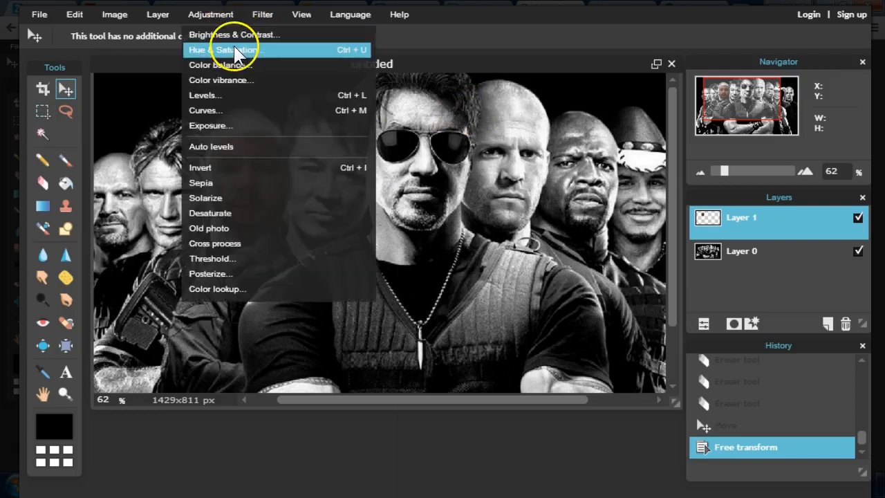
left_click(209, 49)
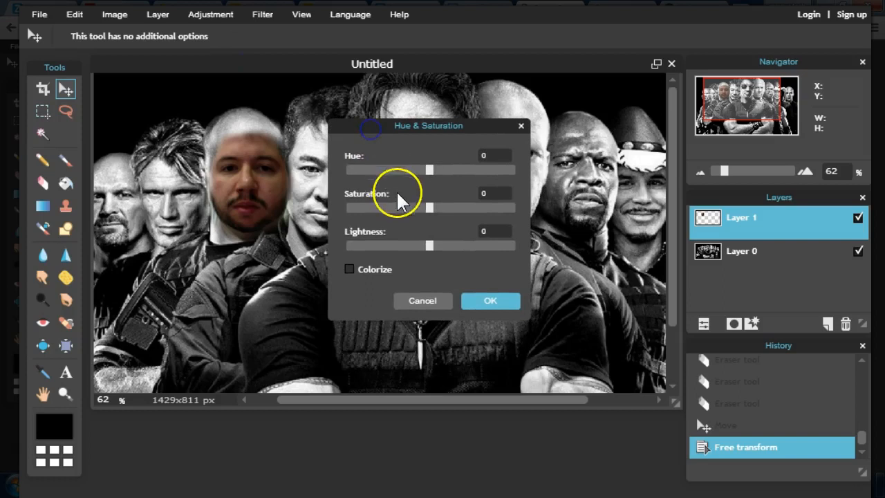
left_click_drag(429, 207, 405, 207)
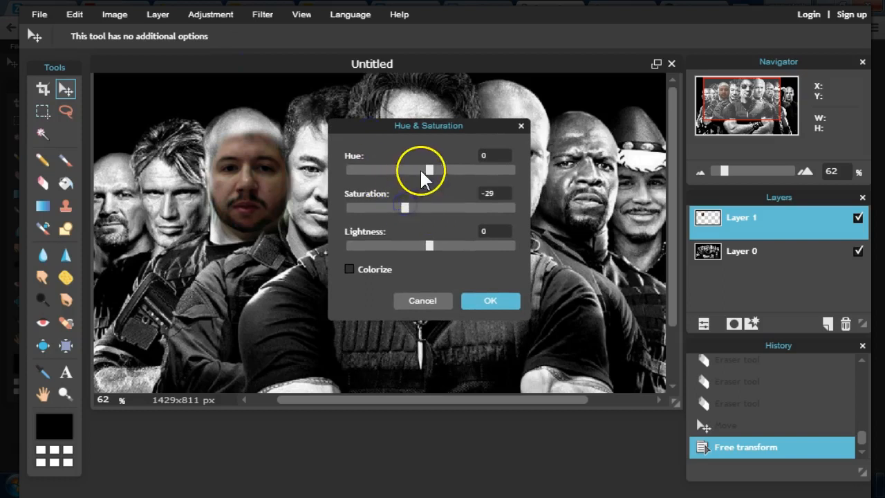
left_click_drag(405, 208, 345, 207)
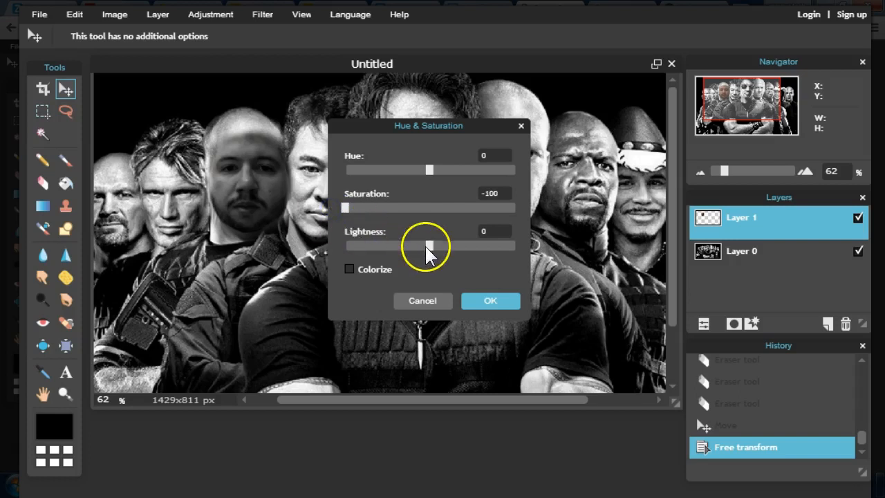
left_click_drag(428, 245, 446, 246)
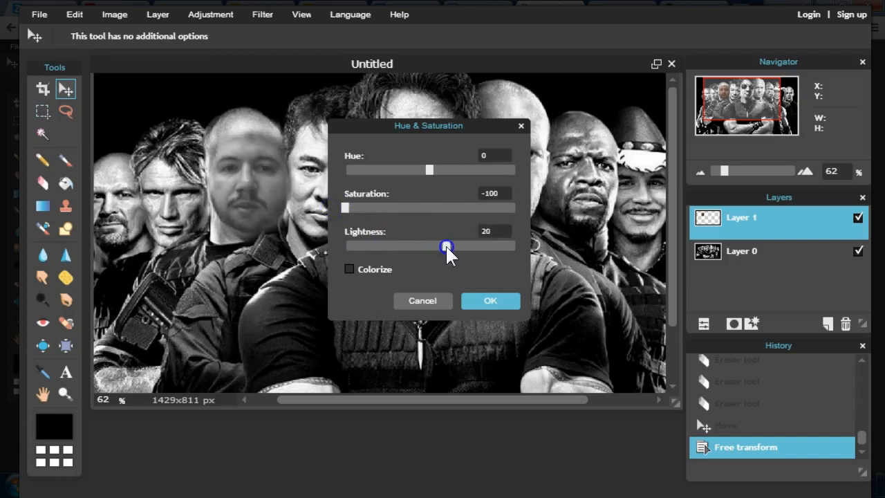
left_click_drag(446, 246, 437, 246)
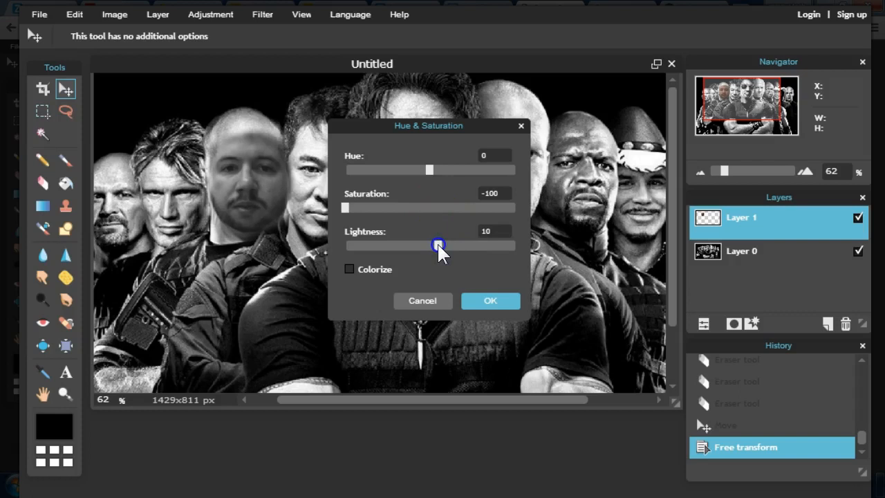
left_click_drag(429, 170, 443, 170)
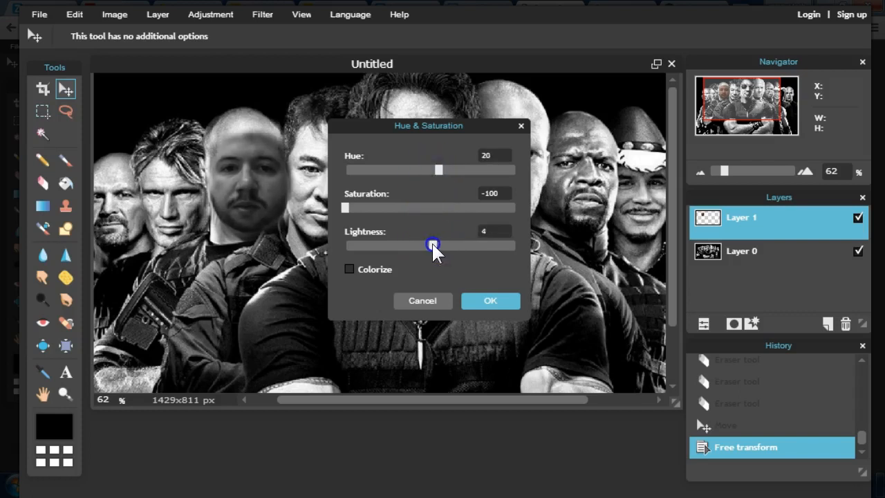
left_click_drag(433, 246, 447, 245)
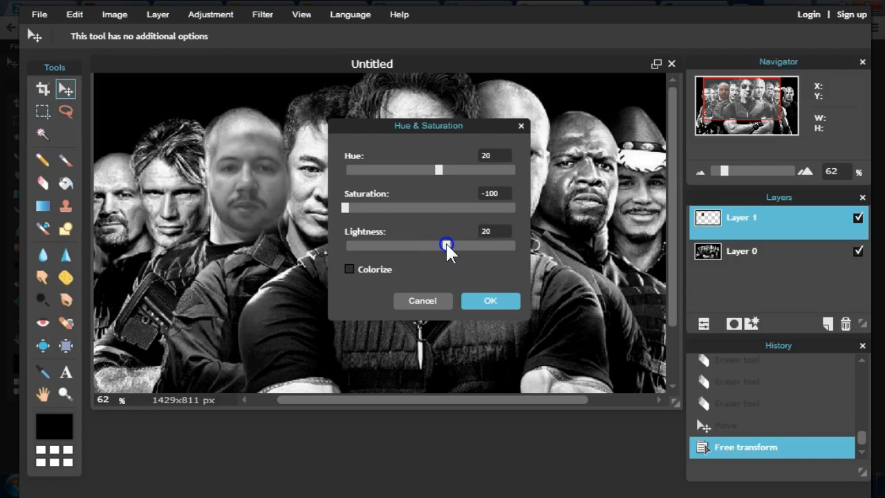
left_click_drag(449, 245, 445, 245)
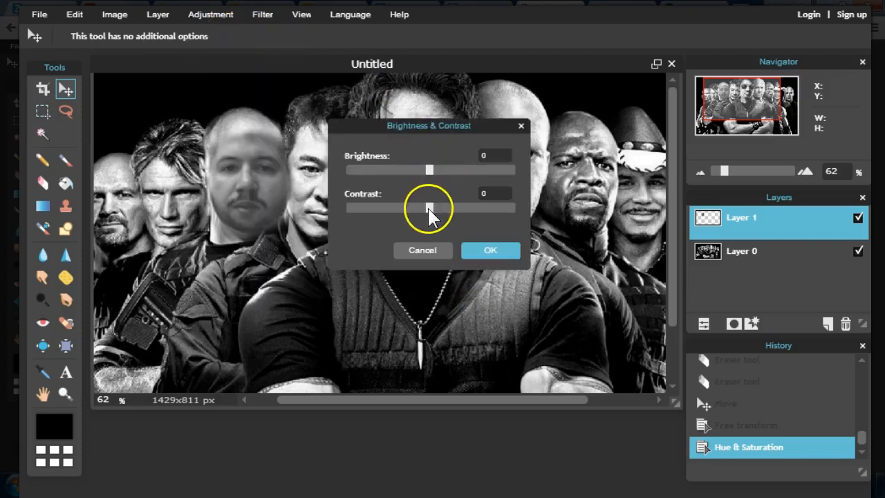
Apply Brightness & Contrast to the face layer with contrast 63 and brightness 3.
left_click_drag(428, 207, 499, 208)
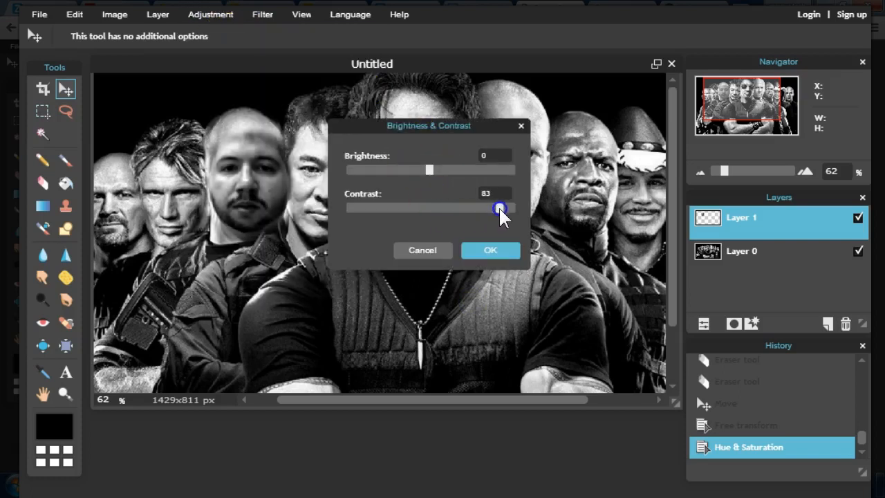
left_click_drag(499, 209, 482, 209)
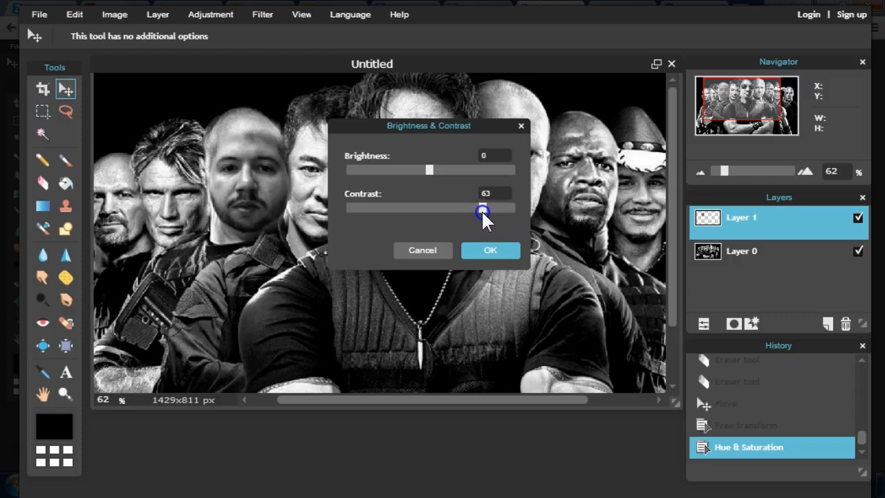
mouse_move(488, 259)
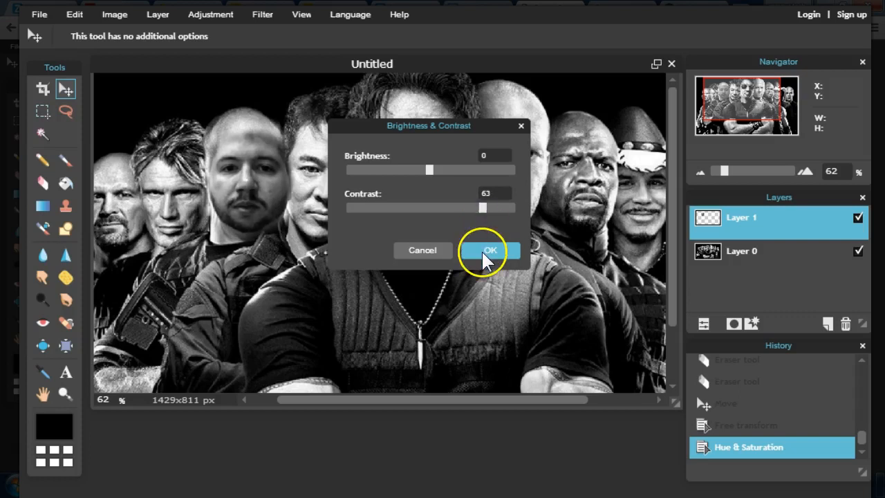
mouse_move(390, 204)
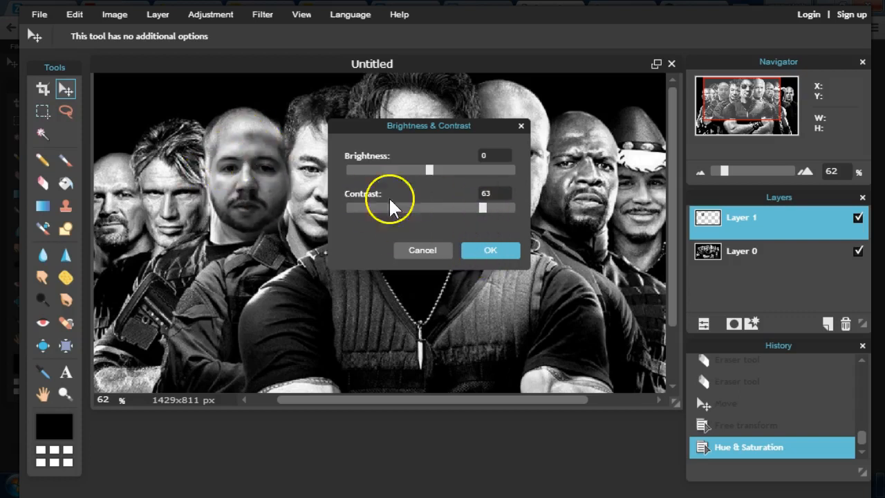
mouse_move(335, 100)
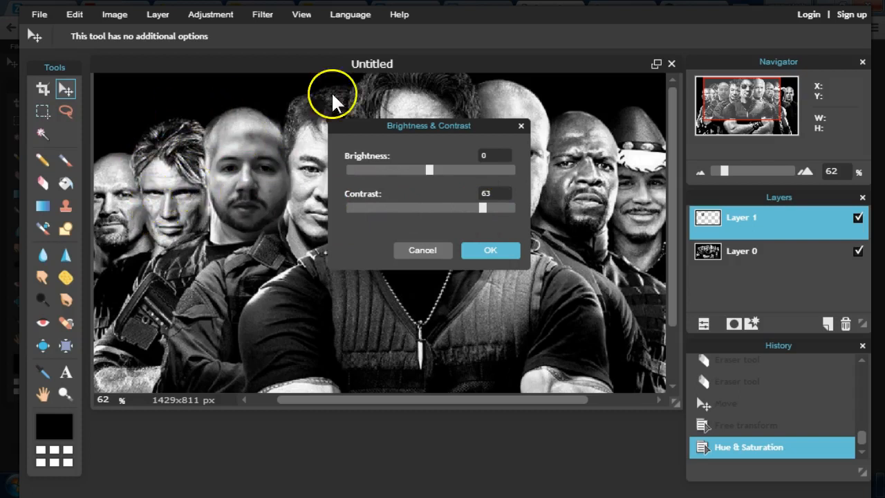
mouse_move(399, 307)
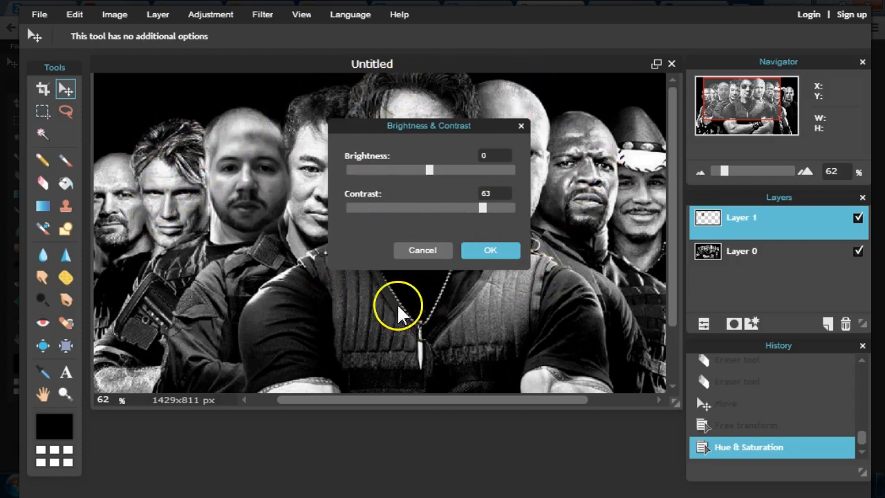
mouse_move(436, 208)
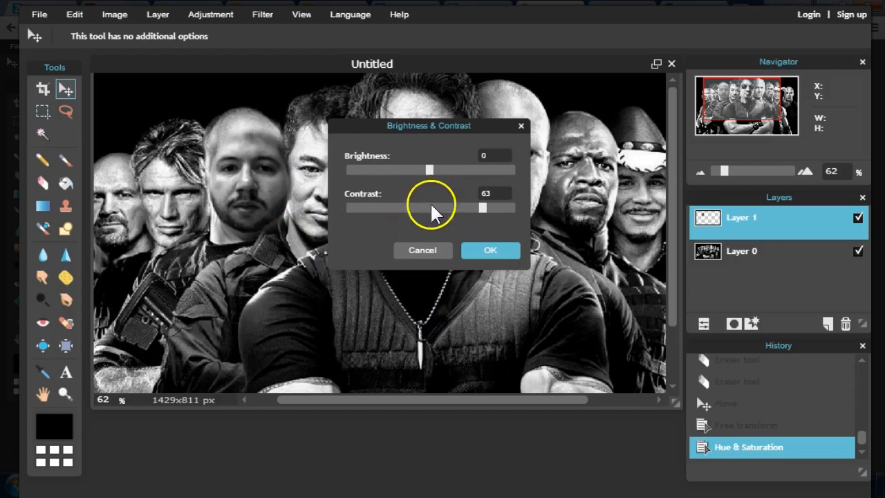
left_click_drag(428, 170, 432, 170)
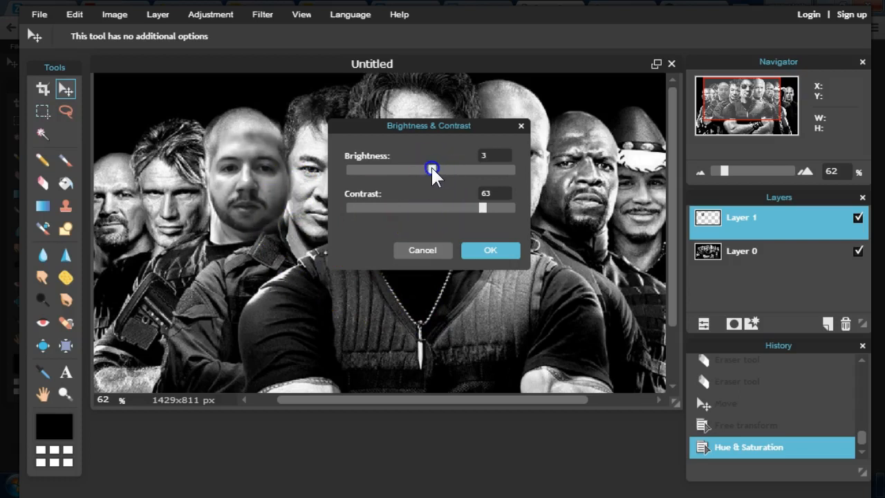
left_click(490, 250)
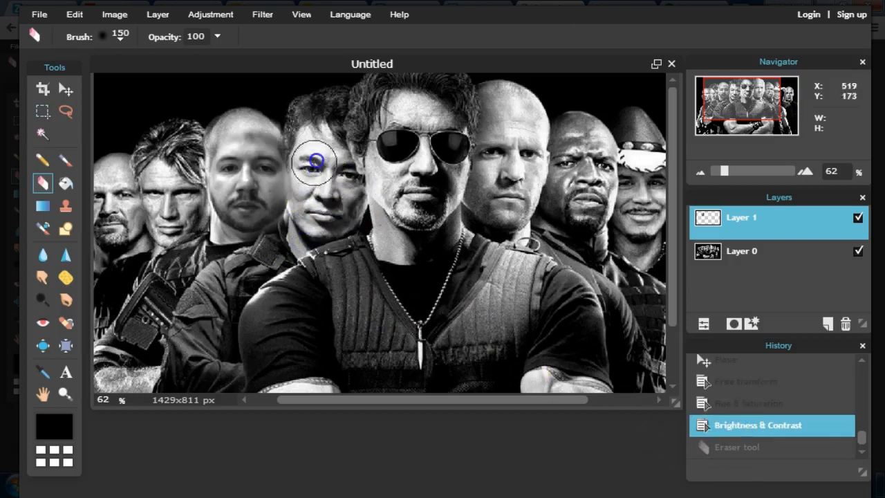
Erase the hard edges above and around the pasted face, briefly switching to the Move tool.
left_click(315, 159)
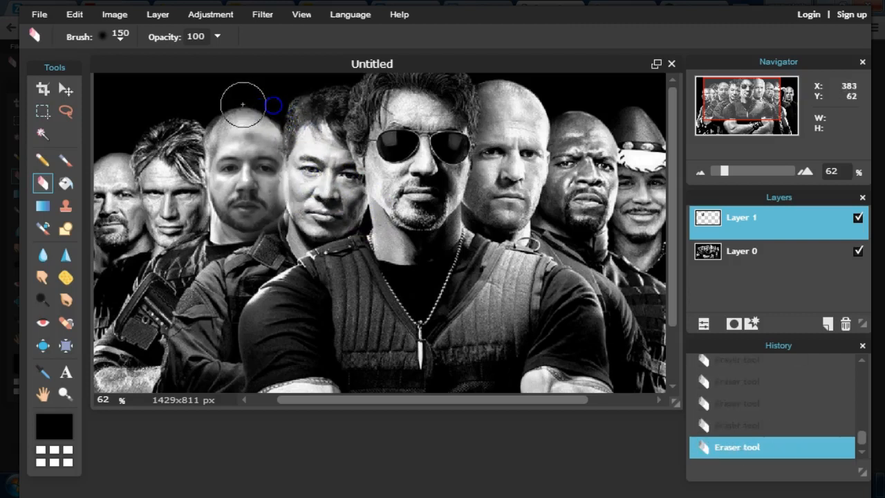
left_click_drag(242, 103, 180, 141)
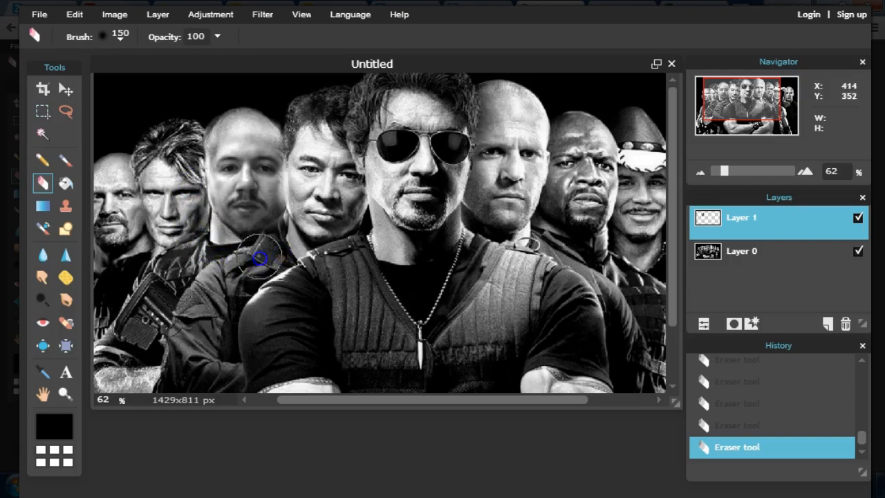
left_click_drag(260, 258, 330, 132)
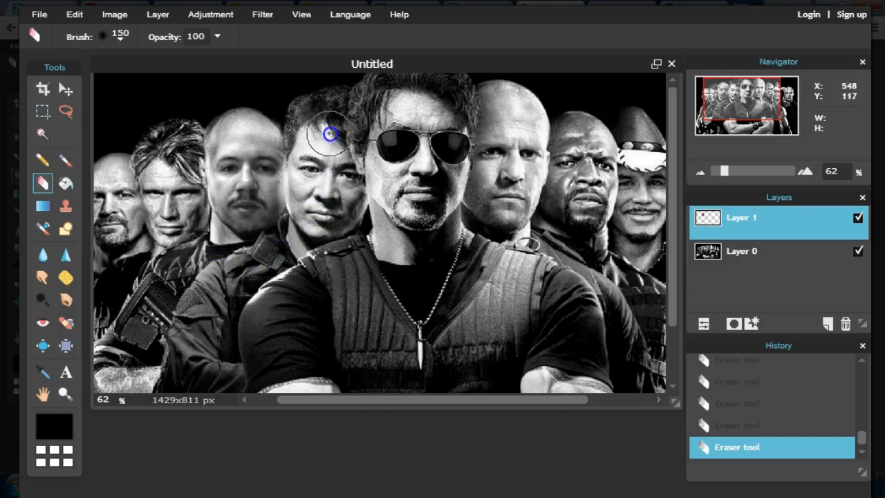
left_click(65, 89)
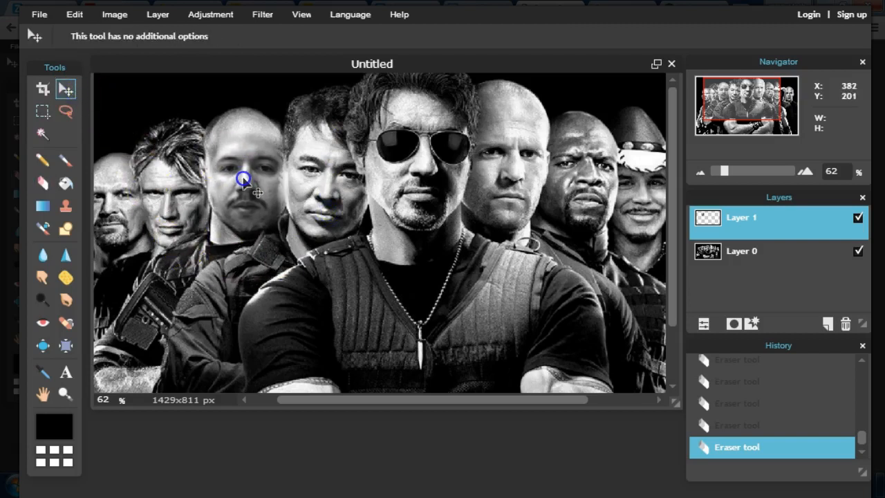
left_click(42, 183)
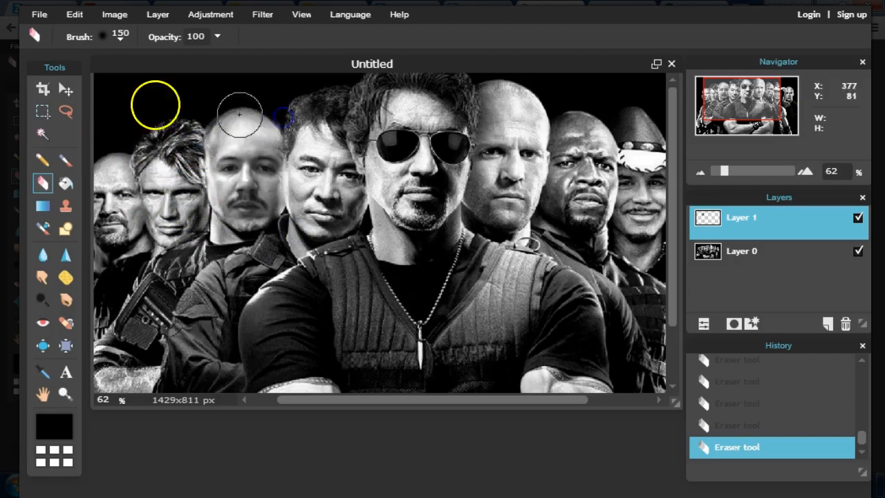
left_click(65, 88)
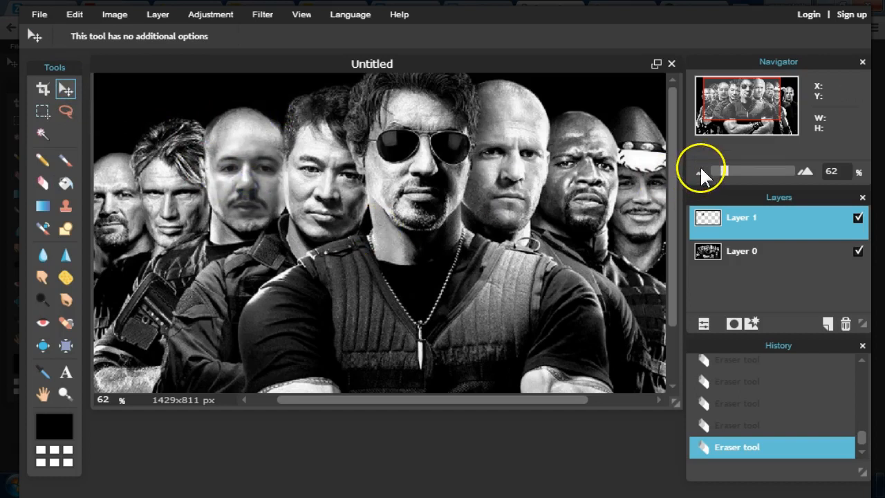
mouse_move(339, 203)
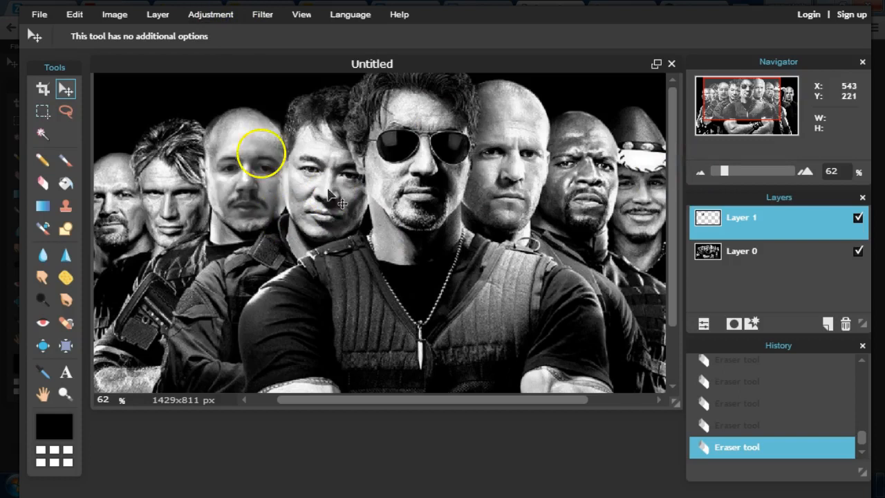
mouse_move(291, 215)
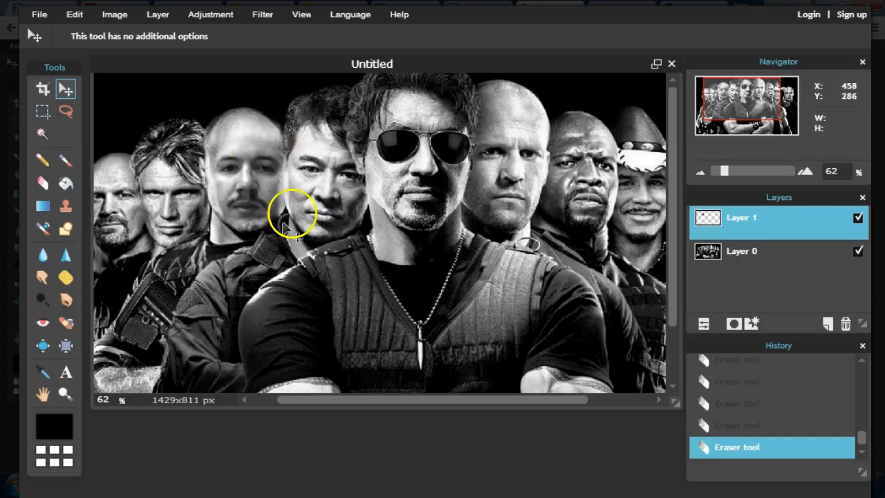
mouse_move(306, 141)
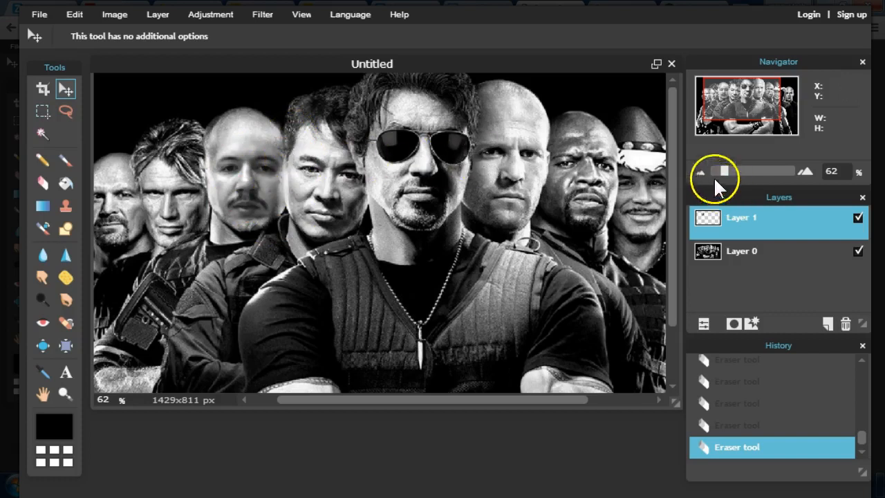
mouse_move(449, 277)
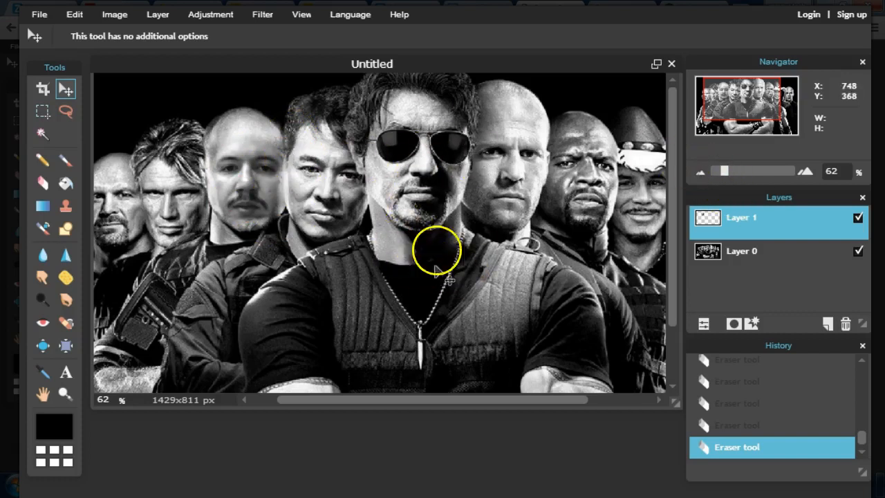
left_click(301, 14)
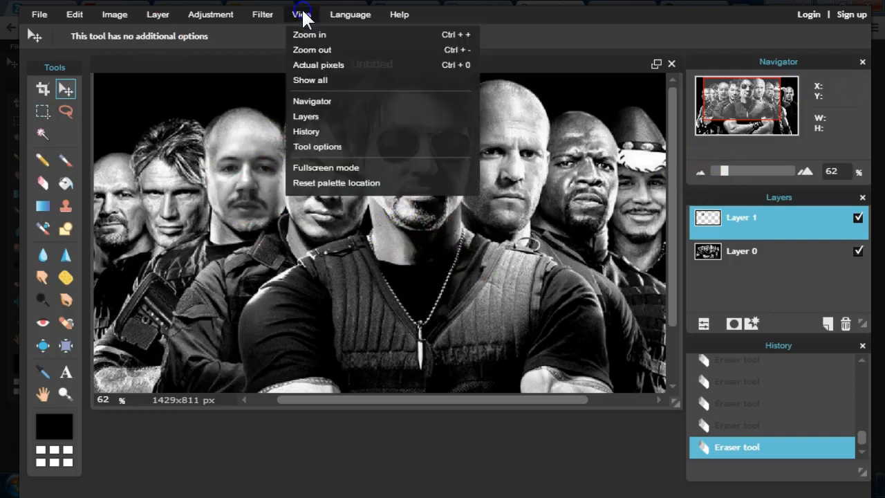
Apply the Noise filter to the face layer at amount 23, monochromatic.
left_click(262, 13)
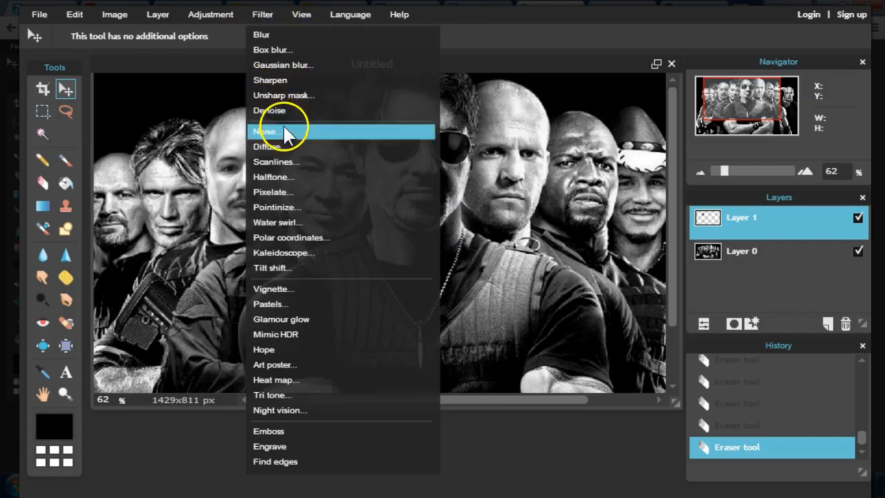
left_click(264, 131)
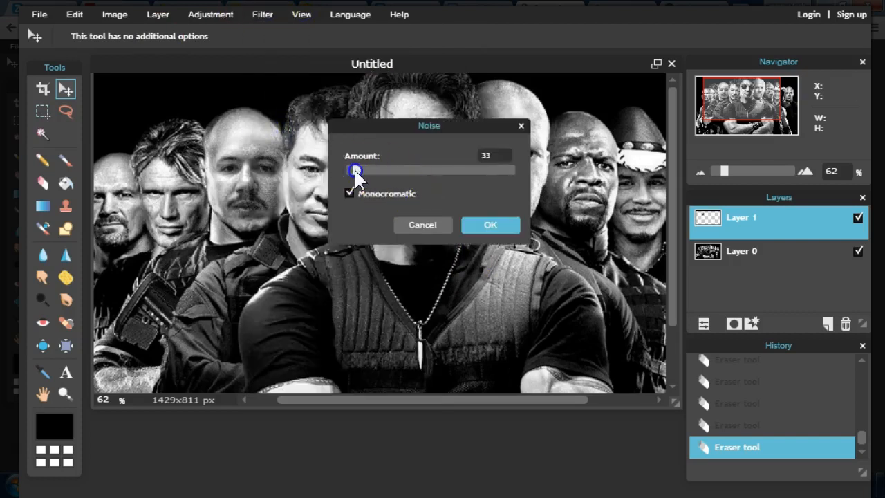
left_click_drag(355, 171, 352, 171)
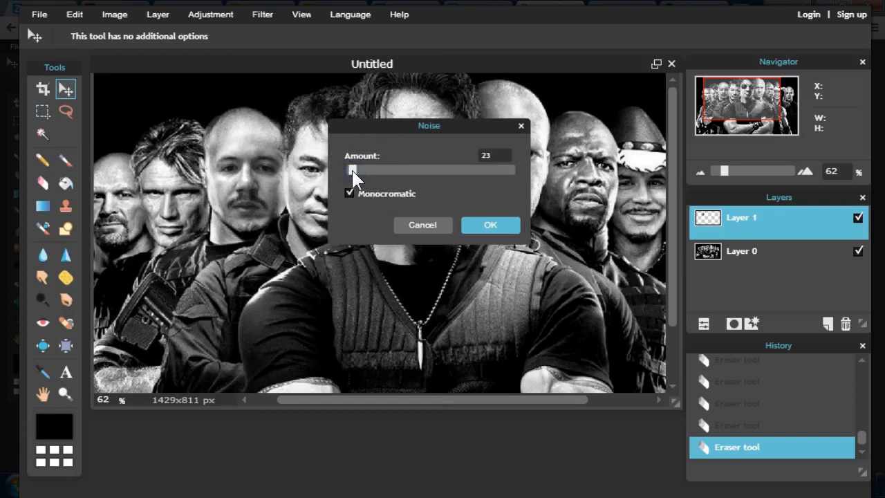
left_click(490, 225)
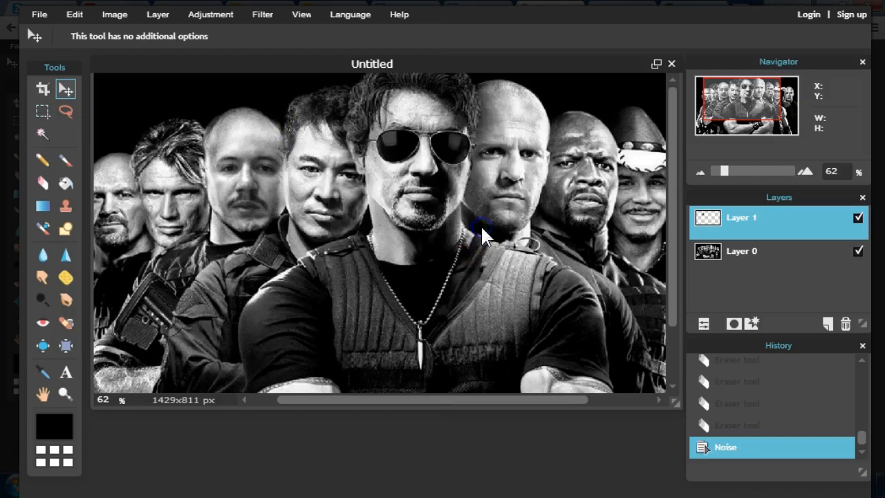
mouse_move(481, 183)
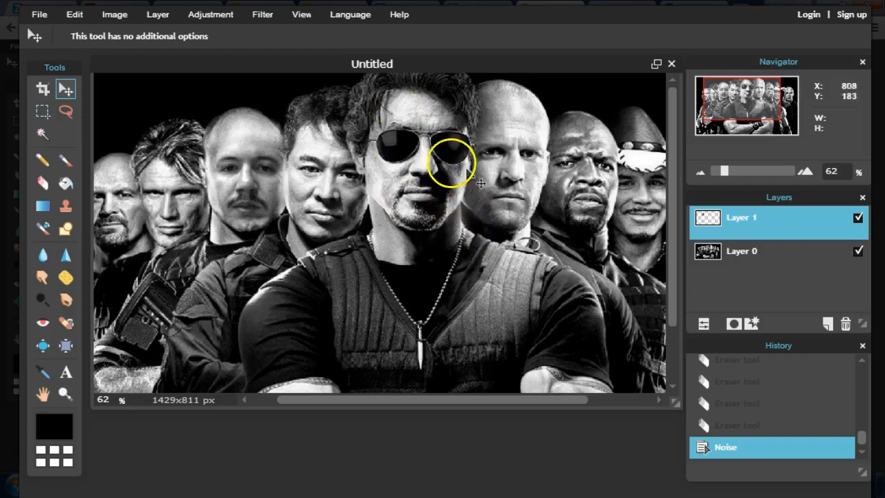
mouse_move(282, 36)
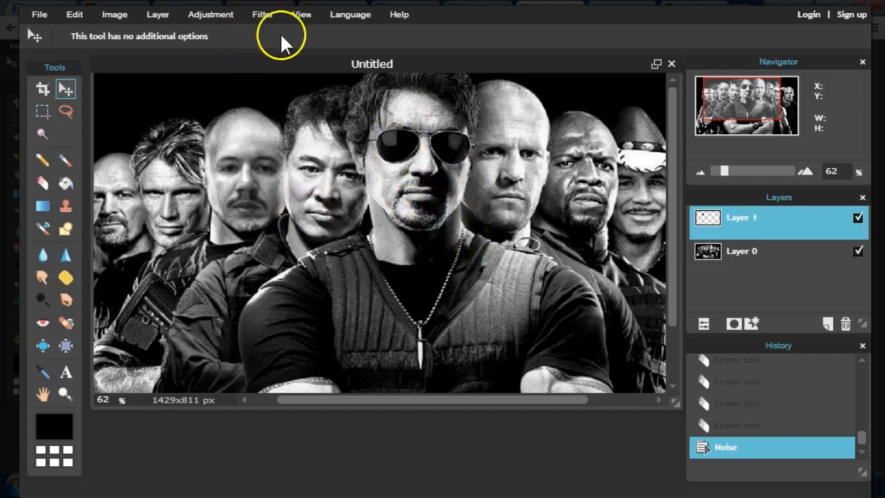
Touch up the face edges with another eraser pass, then return to the project slides.
left_click(262, 14)
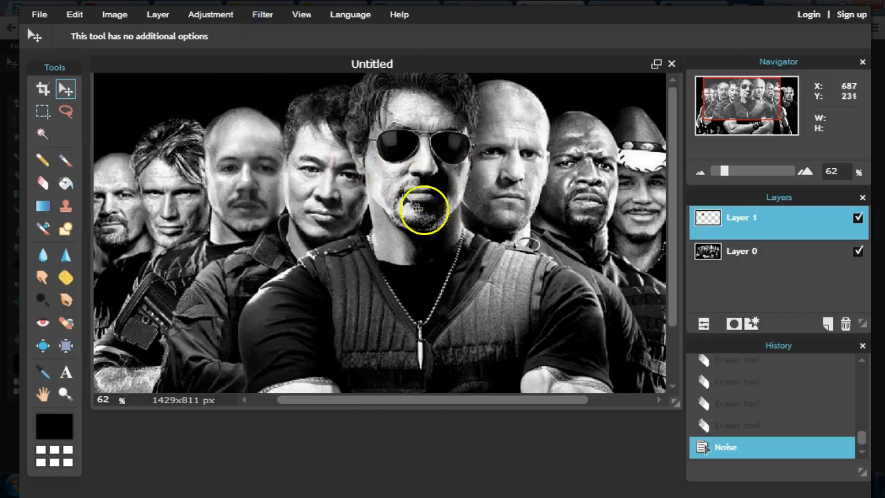
mouse_move(456, 328)
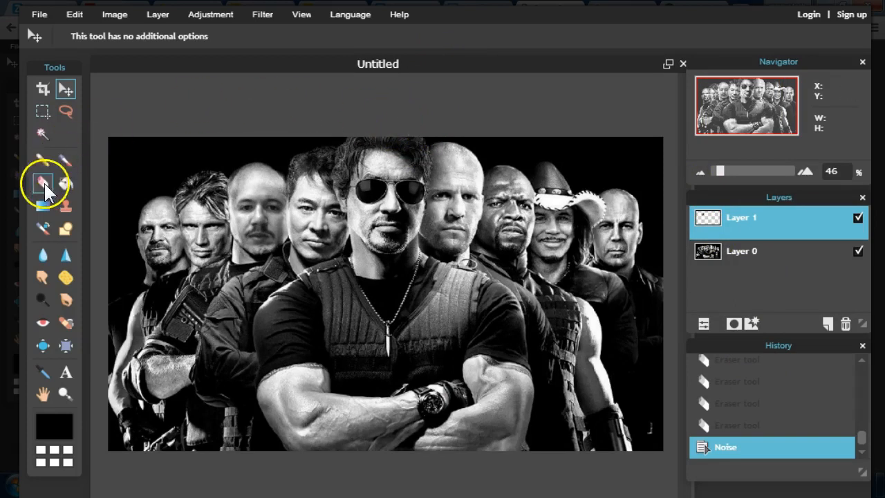
left_click(42, 183)
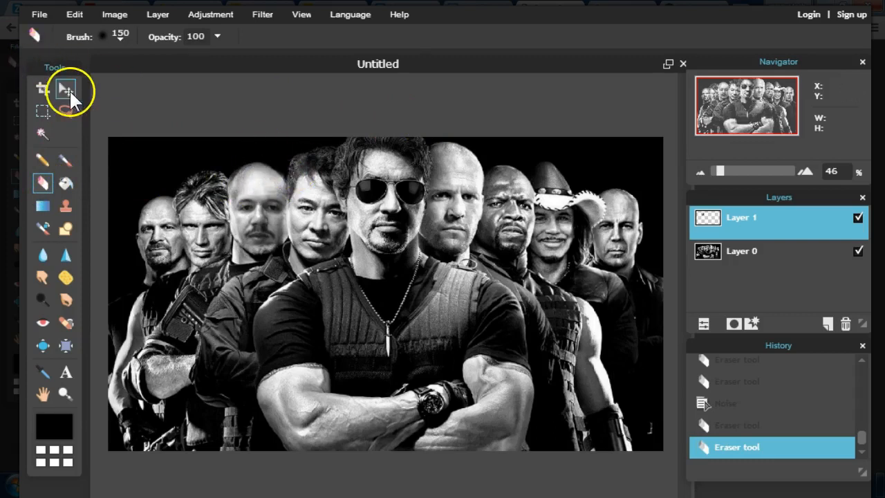
left_click(65, 88)
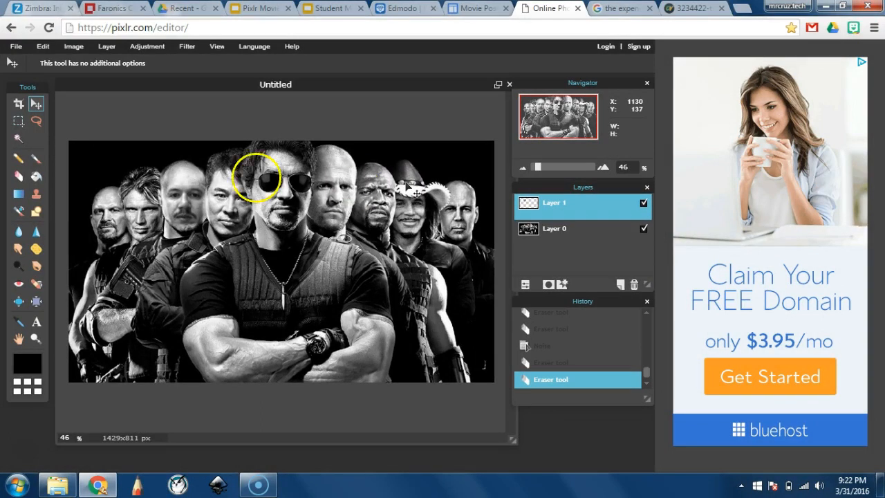
left_click(19, 177)
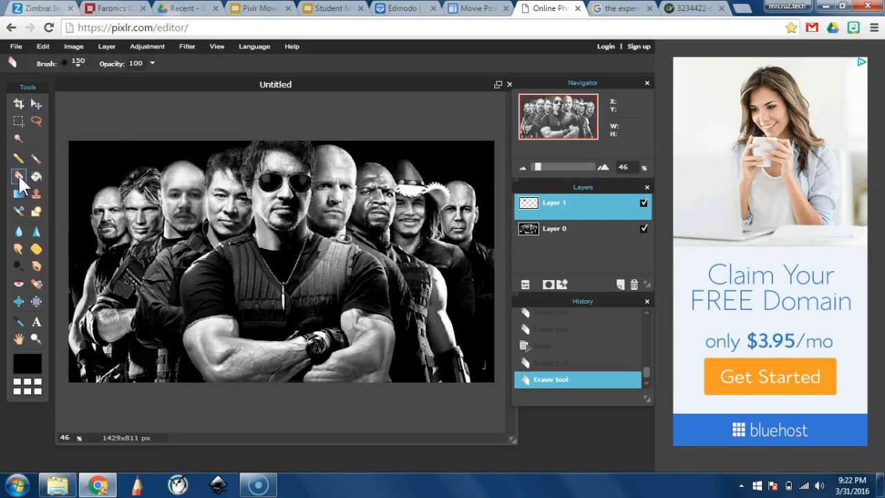
left_click(146, 46)
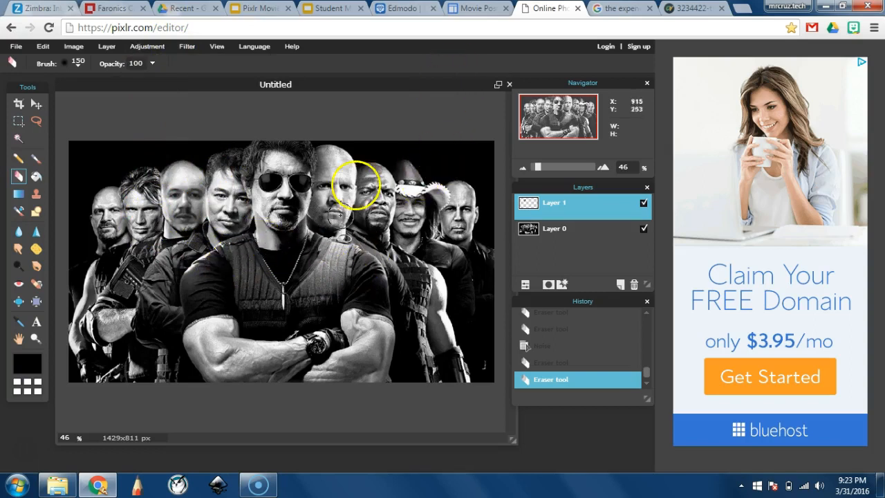
left_click(477, 7)
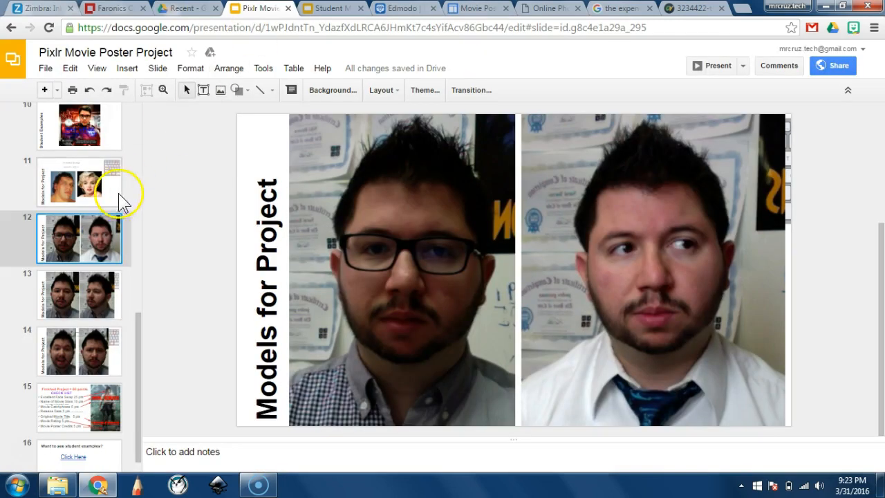
View the 60-point Finished Project checklist on slide 5, then open the lesson web page.
scroll("up", 3)
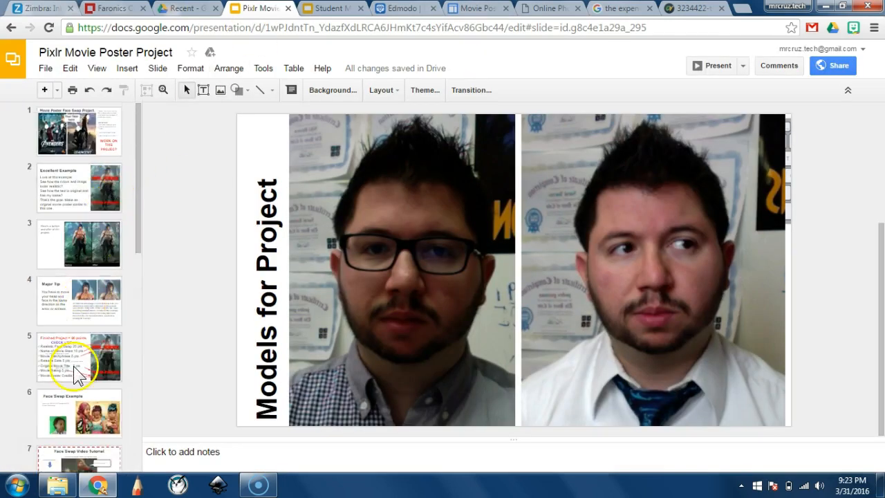
left_click(79, 357)
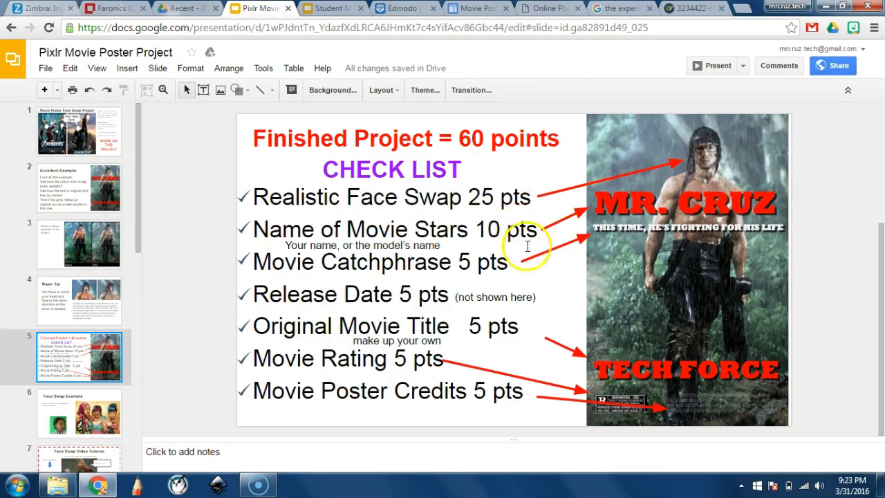
mouse_move(774, 246)
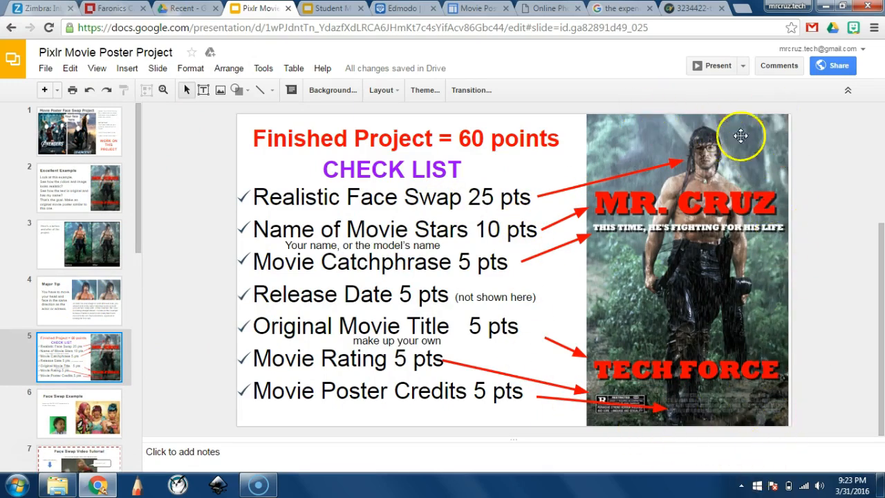
mouse_move(543, 65)
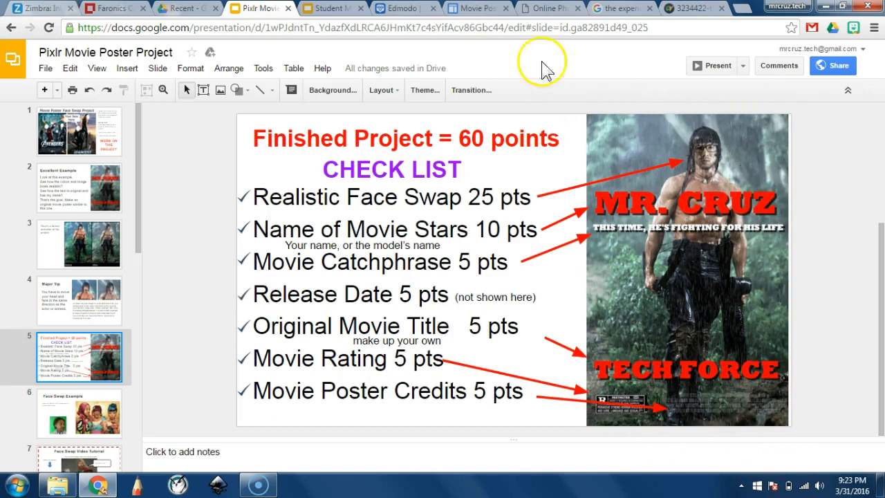
mouse_move(620, 202)
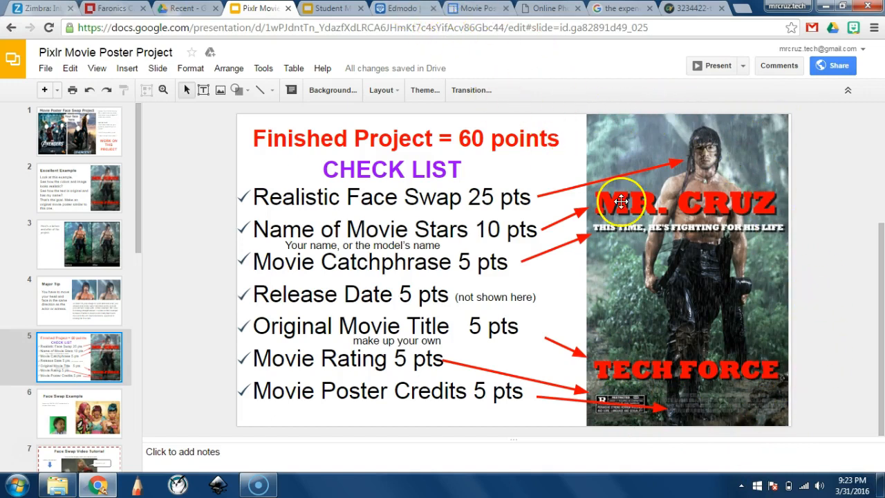
mouse_move(609, 267)
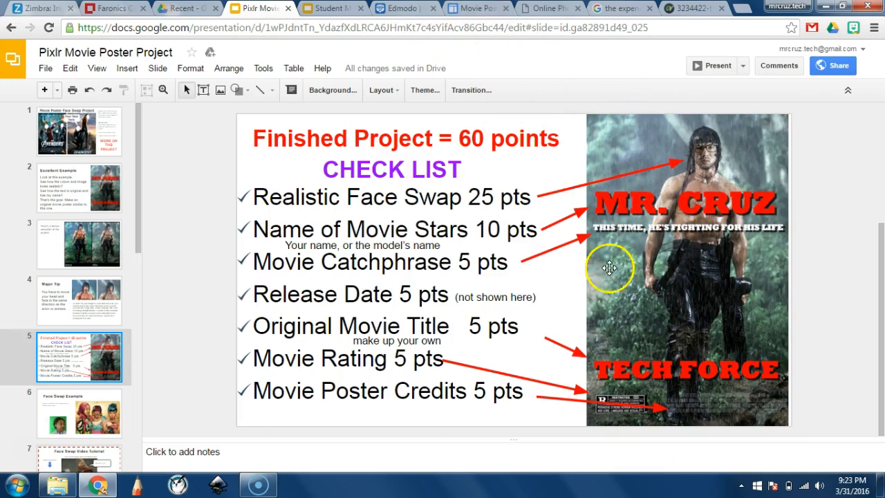
mouse_move(767, 138)
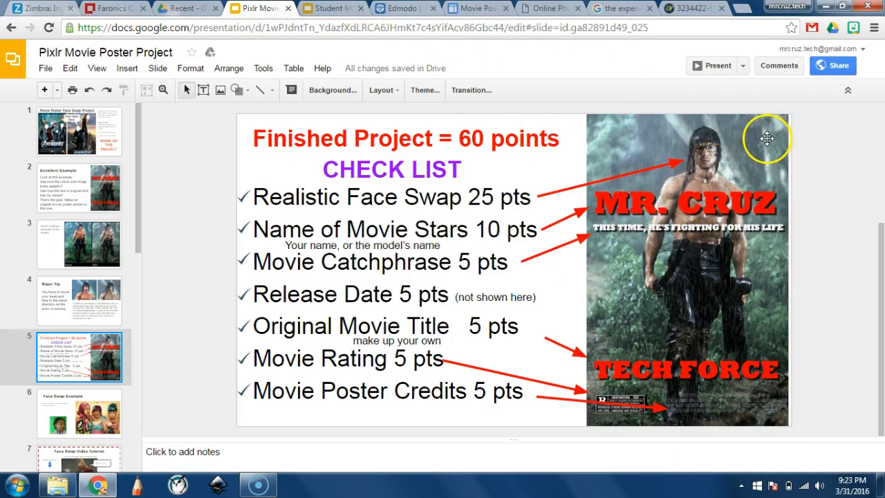
mouse_move(766, 138)
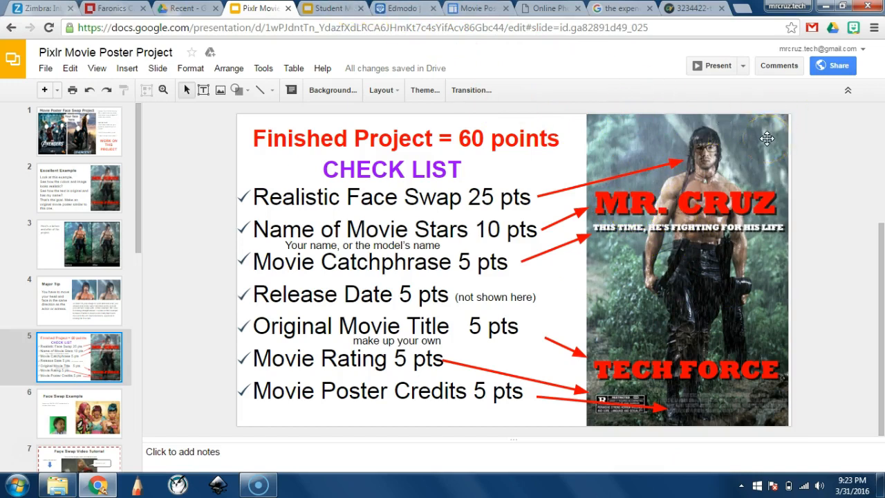
left_click(474, 7)
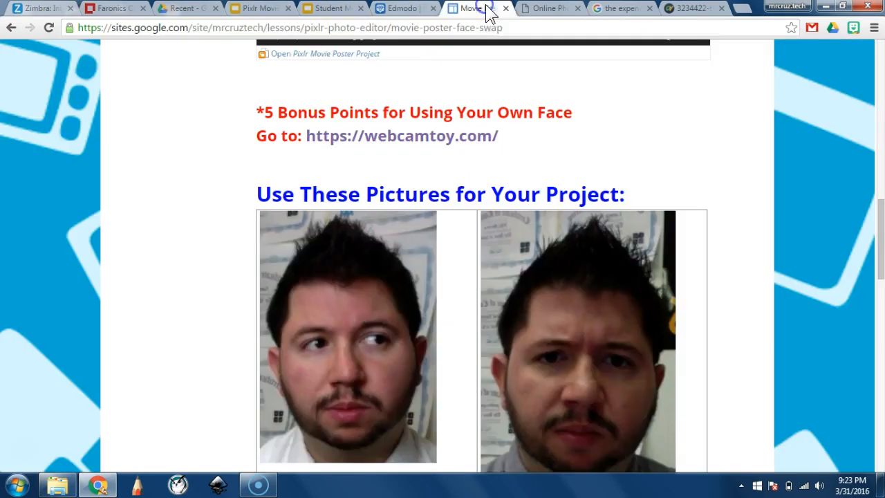
Open the Student Movie Poster Work deck and view the example posters on slides 3 and 5.
left_click(332, 7)
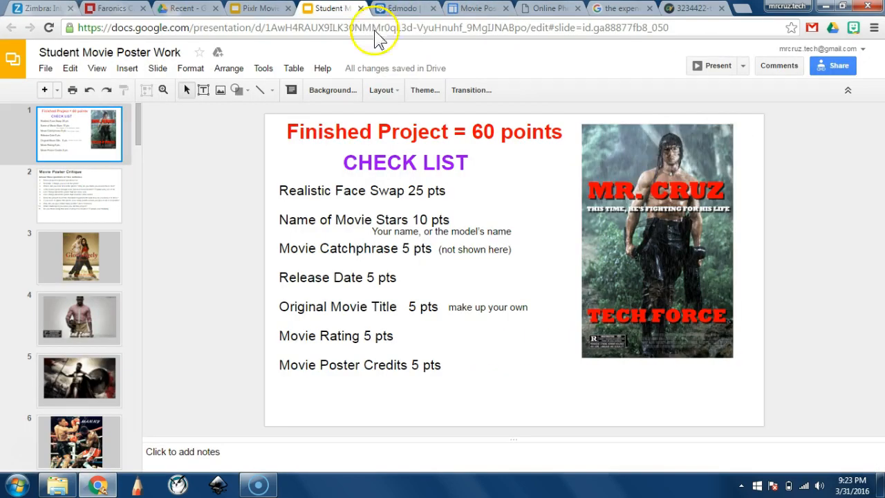
left_click(78, 257)
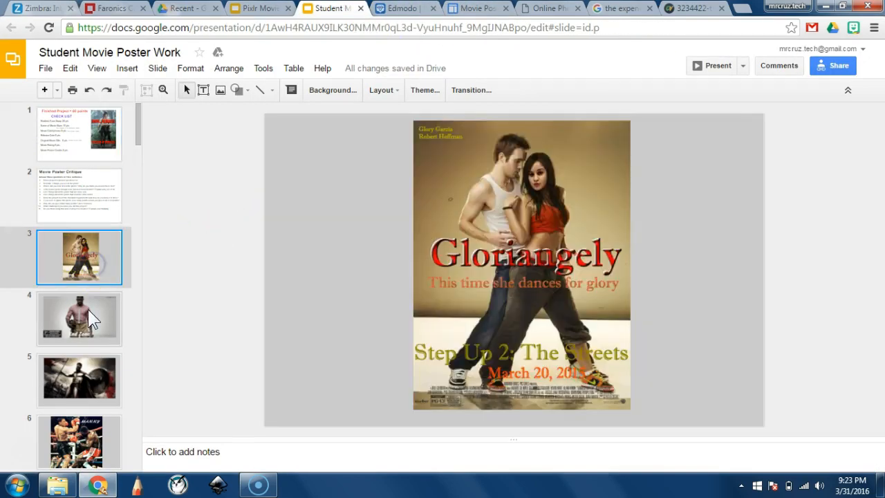
left_click(79, 379)
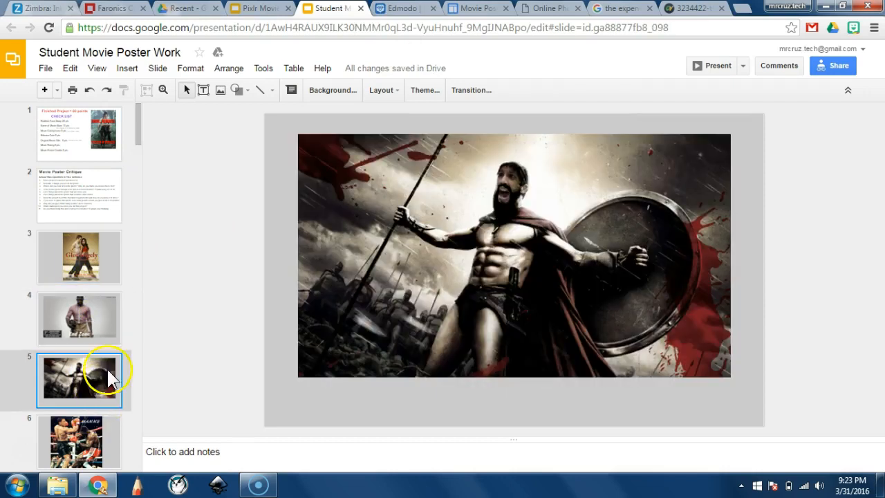